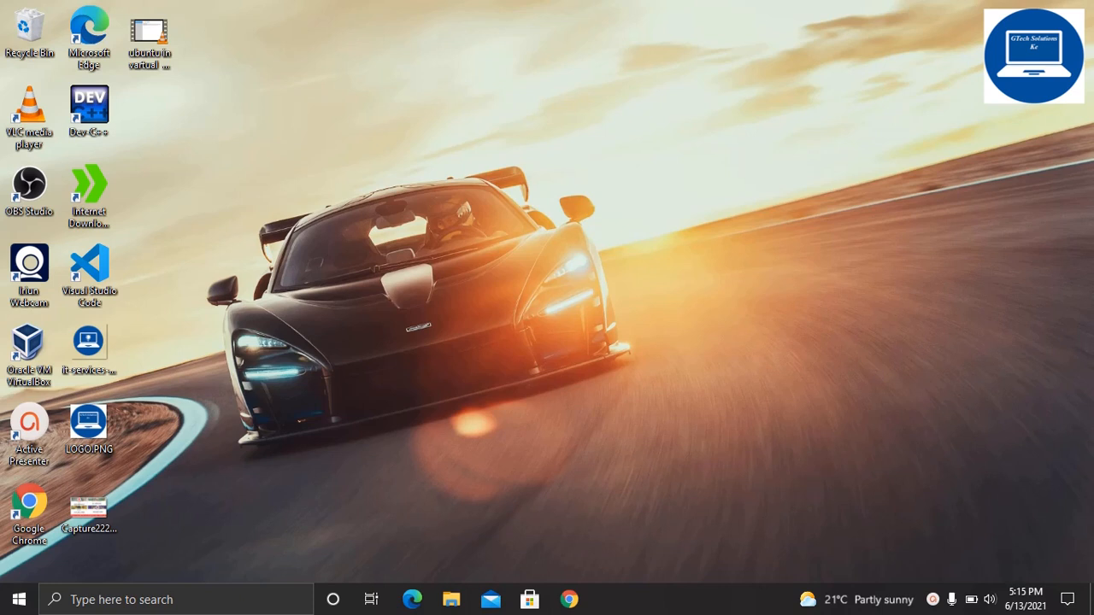
{"action": "mouse_move", "coordinate": [500, 315]}
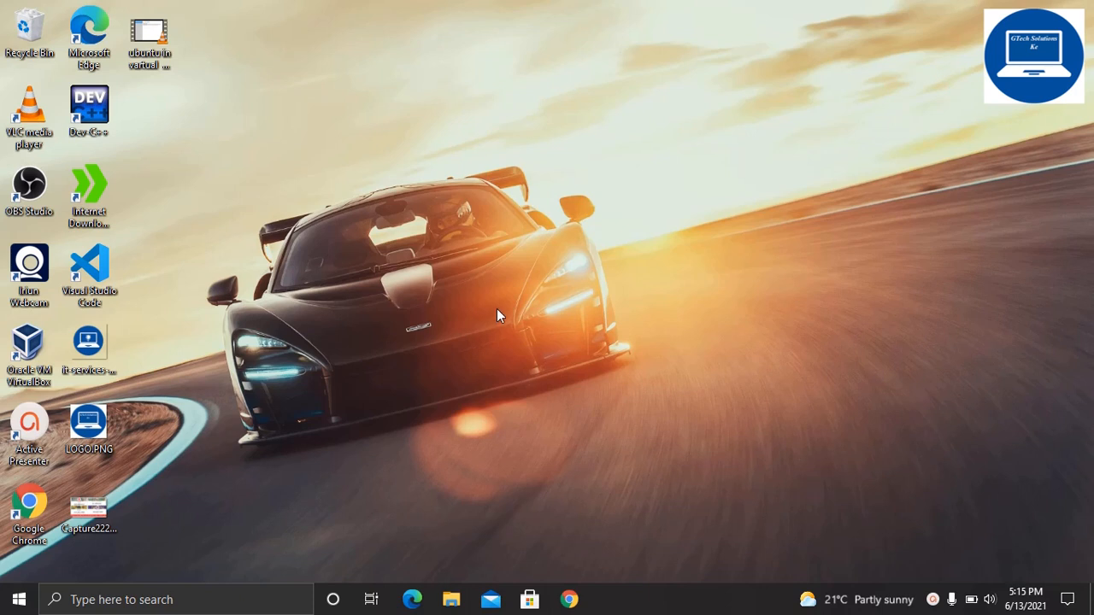
{"action": "mouse_move", "coordinate": [539, 294]}
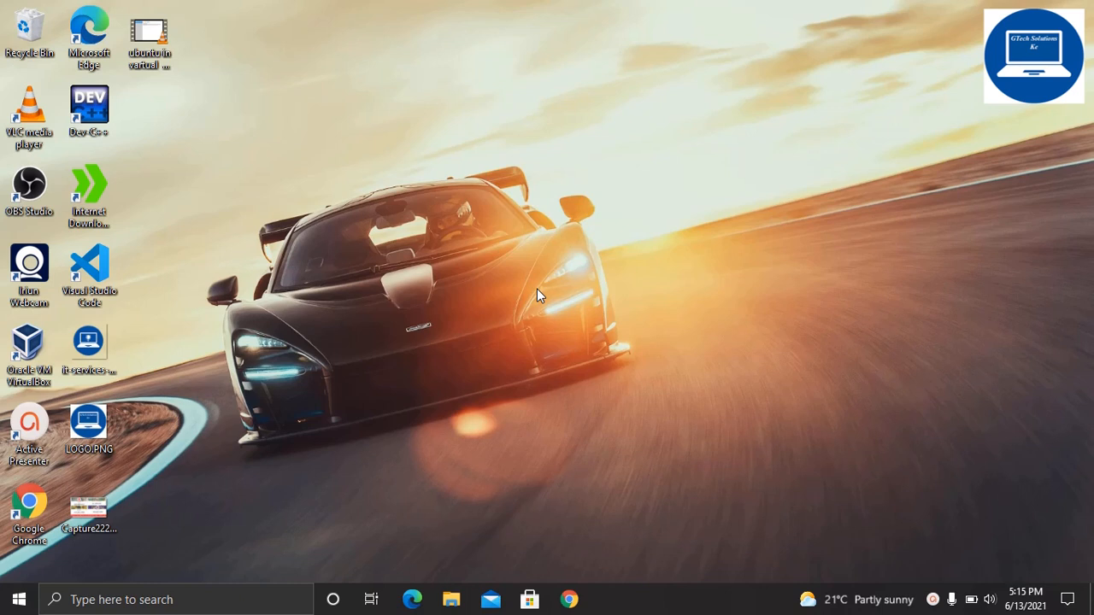
{"action": "mouse_move", "coordinate": [478, 324]}
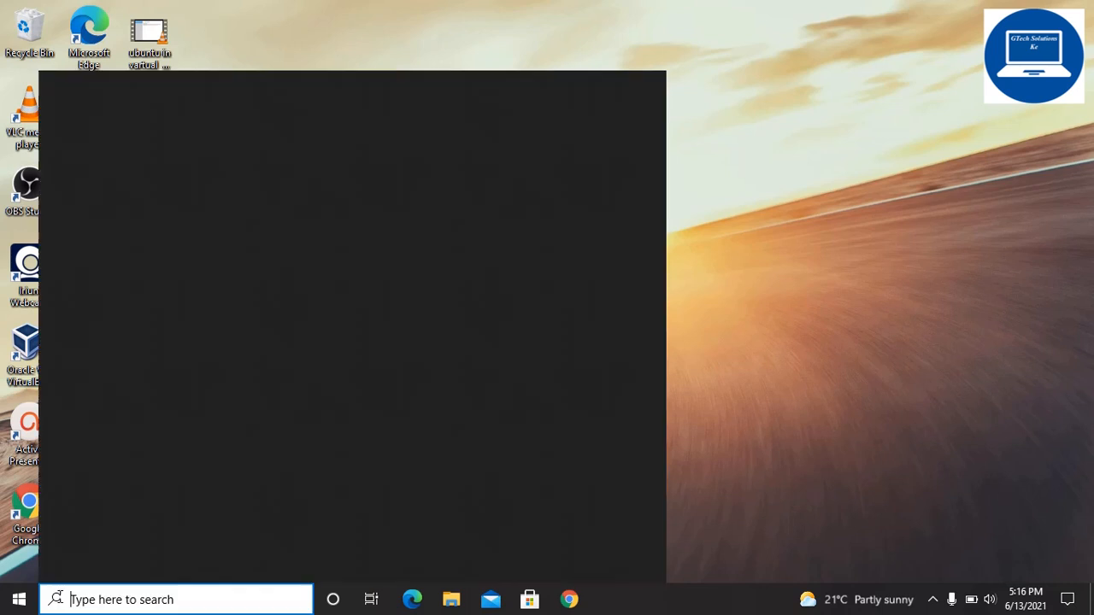
Launch Run, run 'temp' to reach C:\Windows\Temp, and approve the permission prompt with Continue
{"action": "type", "text": "run"}
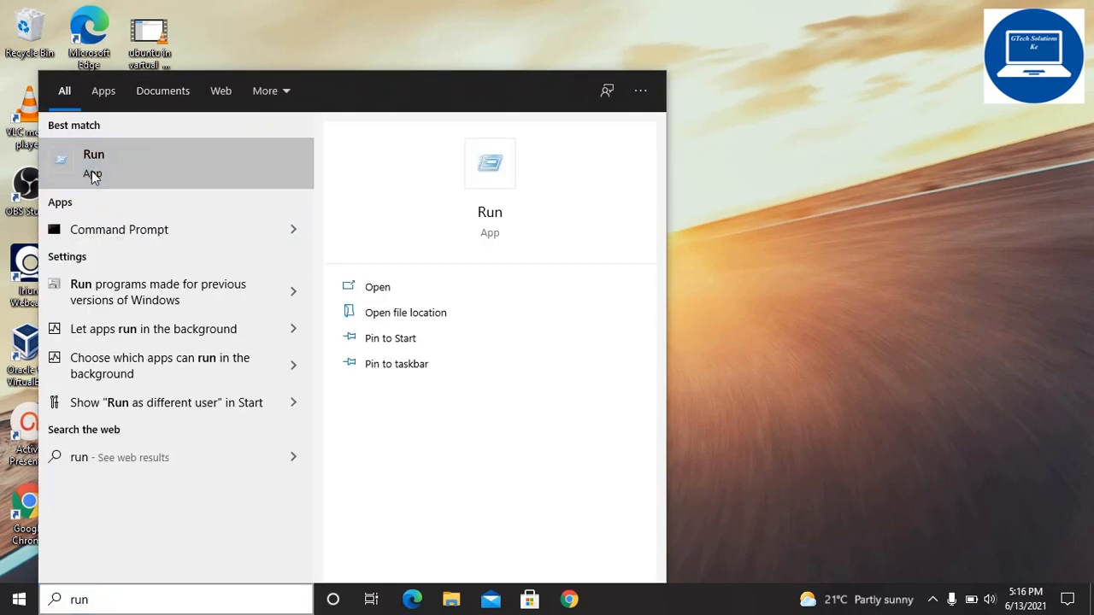
{"action": "left_click", "coordinate": [93, 164]}
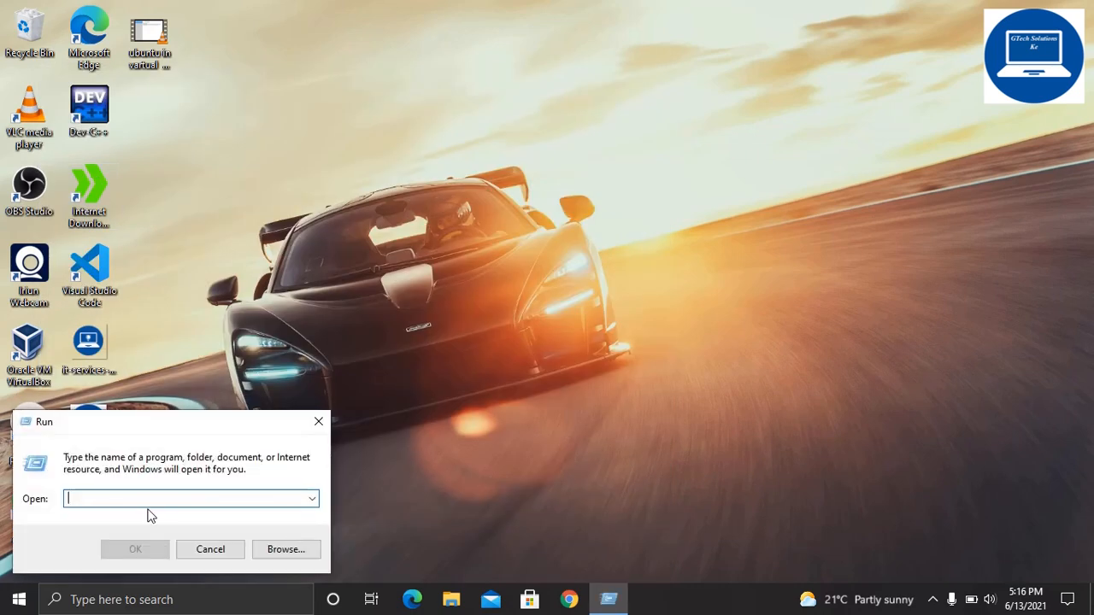
{"action": "type", "text": "temp"}
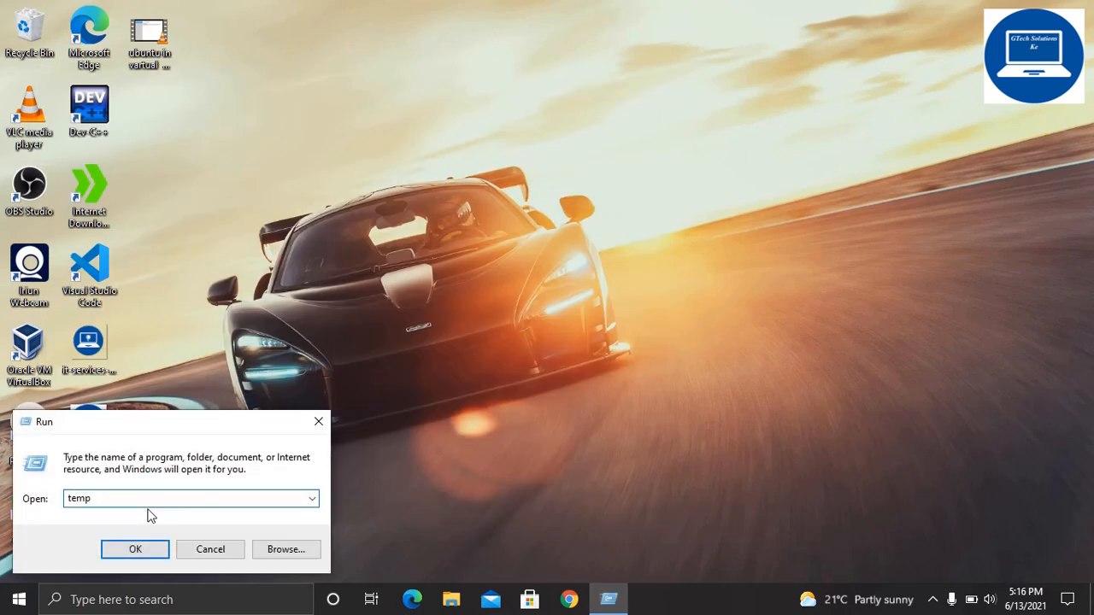
{"action": "left_click", "coordinate": [135, 549]}
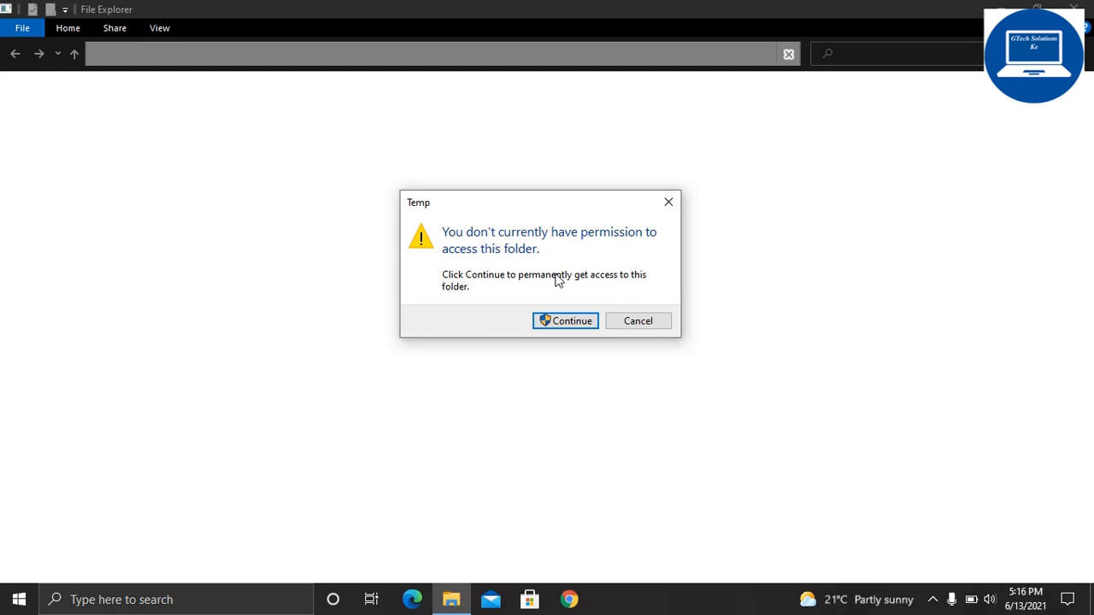
{"action": "mouse_move", "coordinate": [595, 294]}
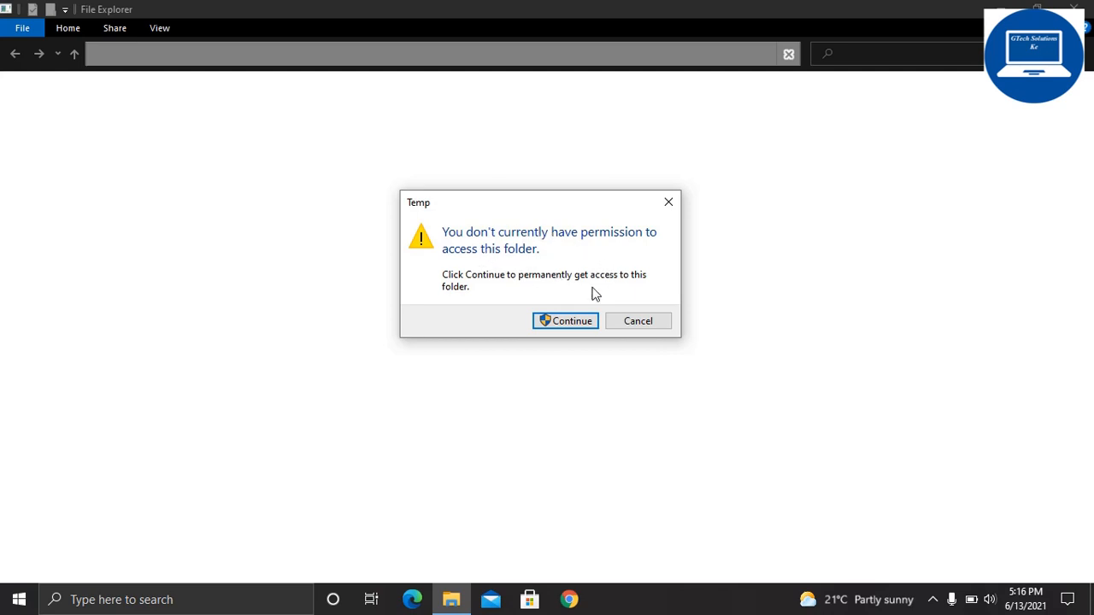
{"action": "left_click", "coordinate": [564, 322]}
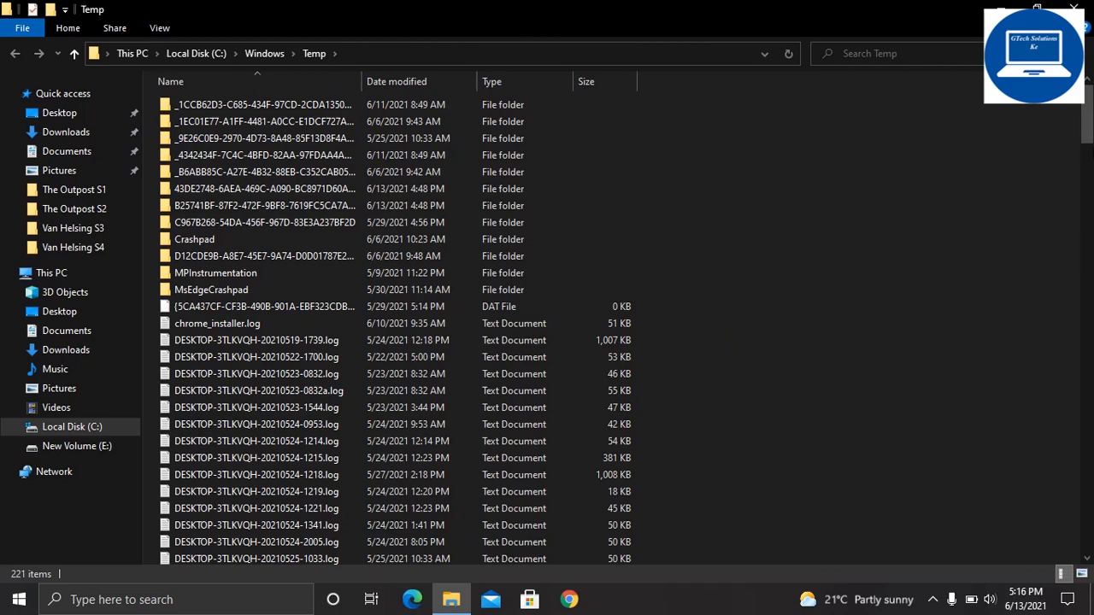
Select all Temp items and delete them with admin rights, skipping the seven still in use
{"action": "scroll", "scroll_direction": "down", "scroll_amount": 3}
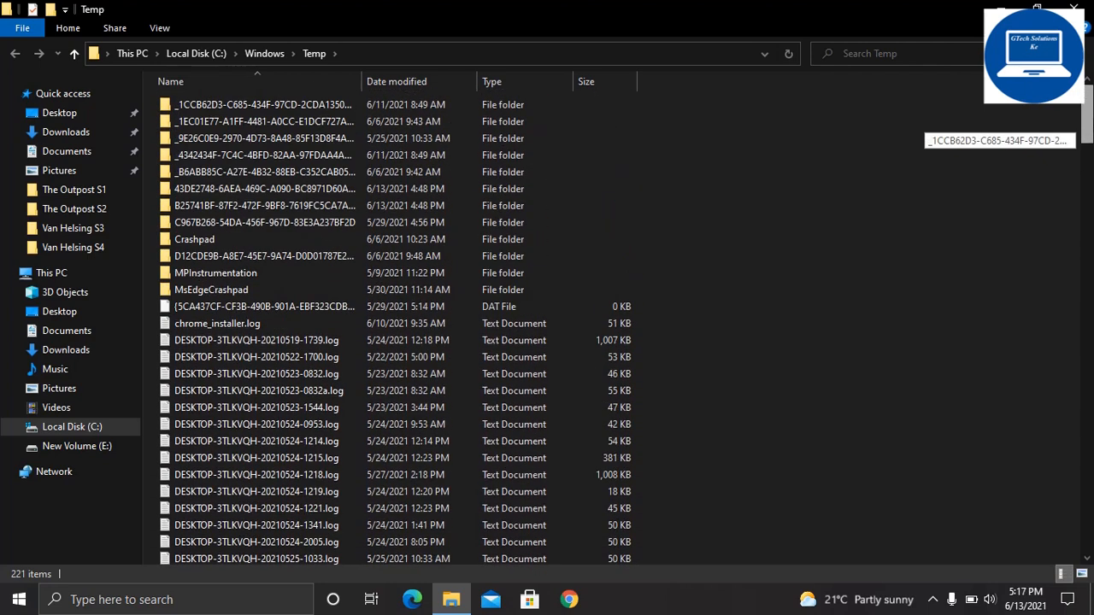
{"action": "mouse_move", "coordinate": [721, 188]}
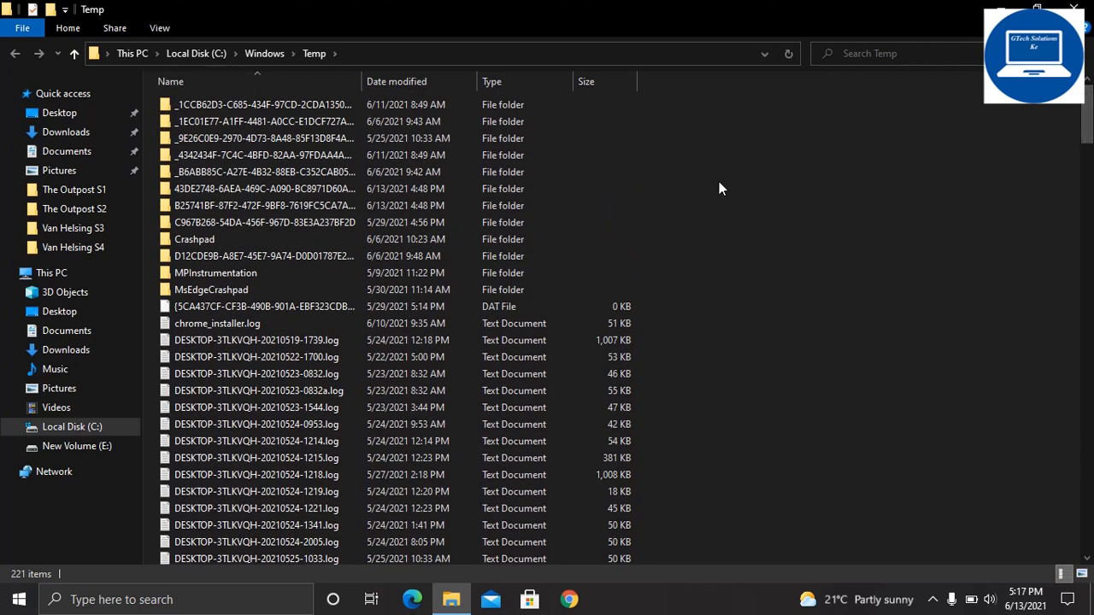
{"action": "key", "text": "ctrl+a"}
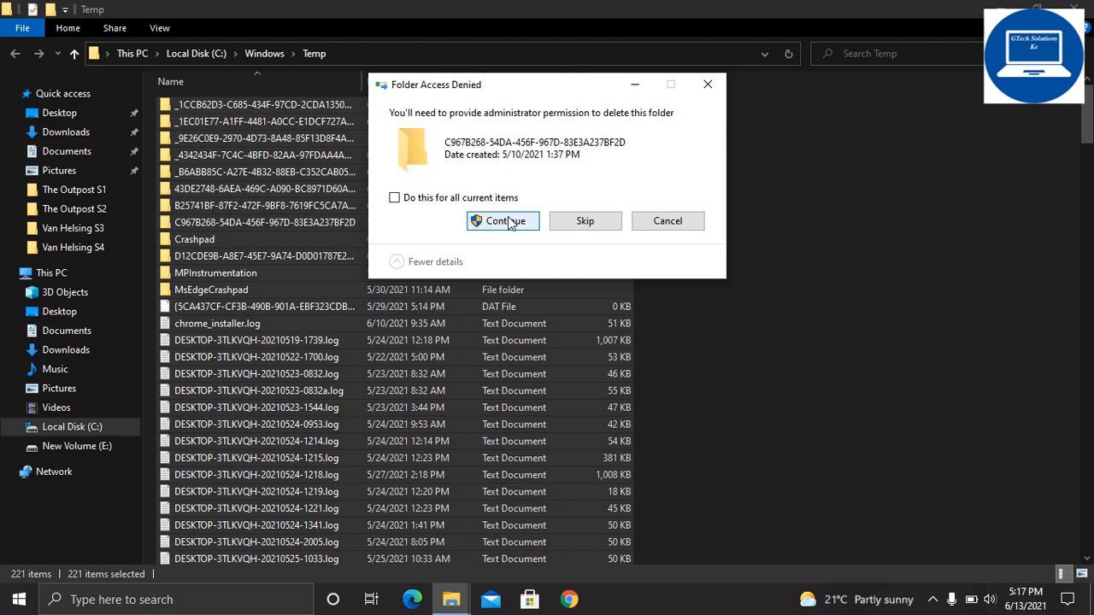
{"action": "left_click", "coordinate": [503, 220]}
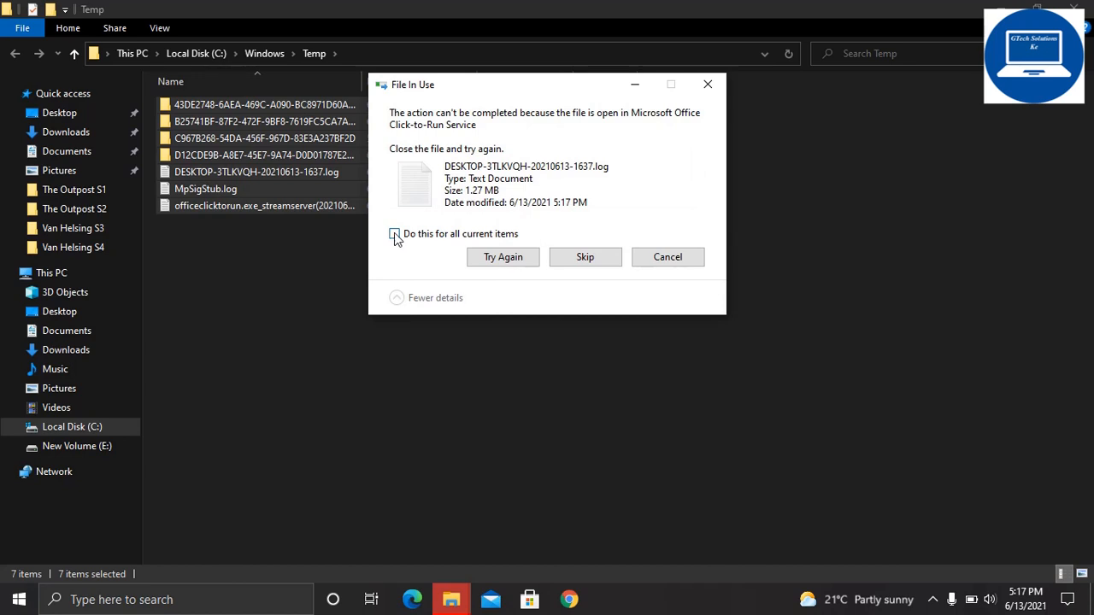
{"action": "left_click", "coordinate": [393, 232]}
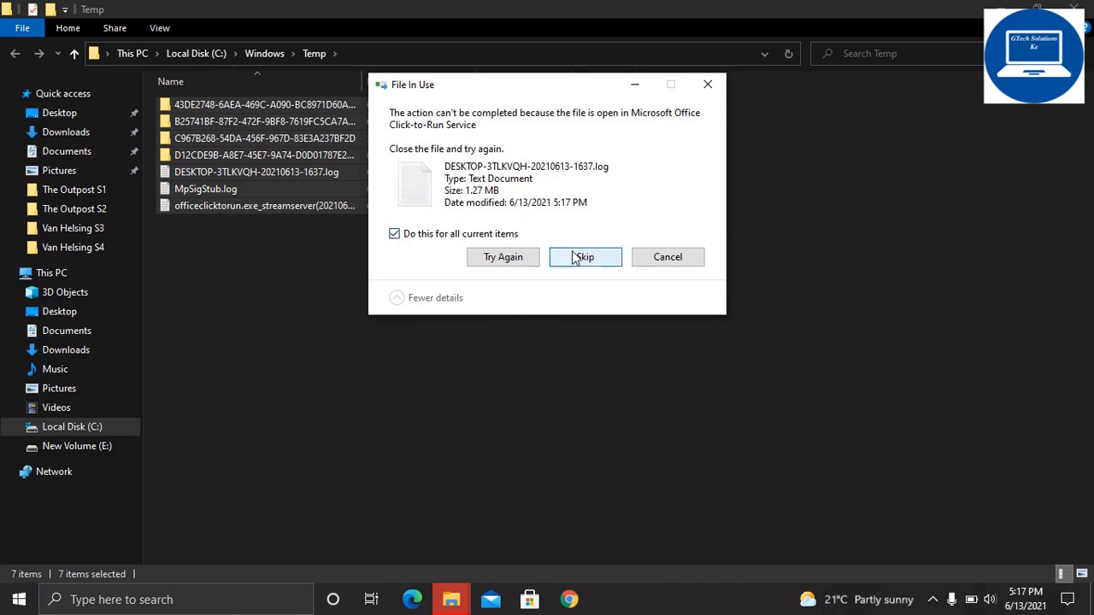
{"action": "left_click", "coordinate": [584, 257]}
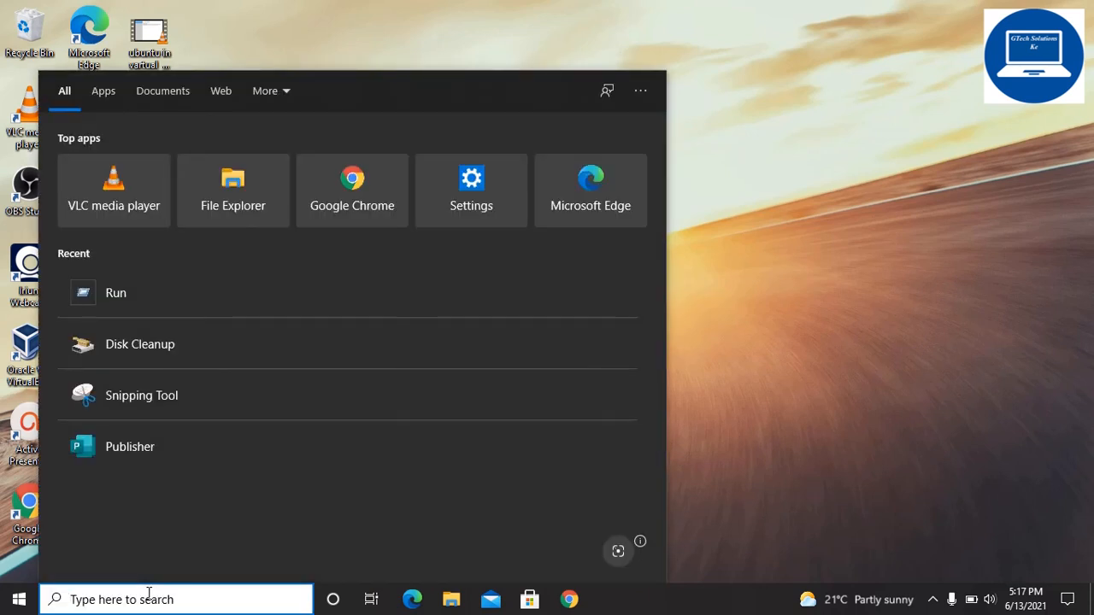
Run '%temp%' to reach the user's AppData Local Temp folder with its 361 items
{"action": "type", "text": "%"}
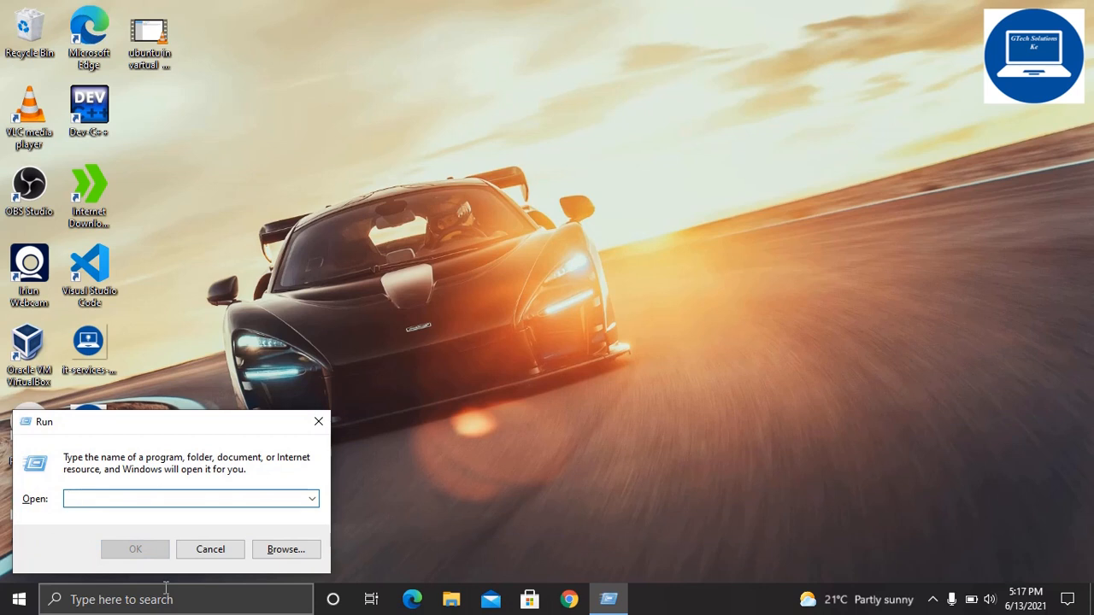
{"action": "type", "text": "%temp"}
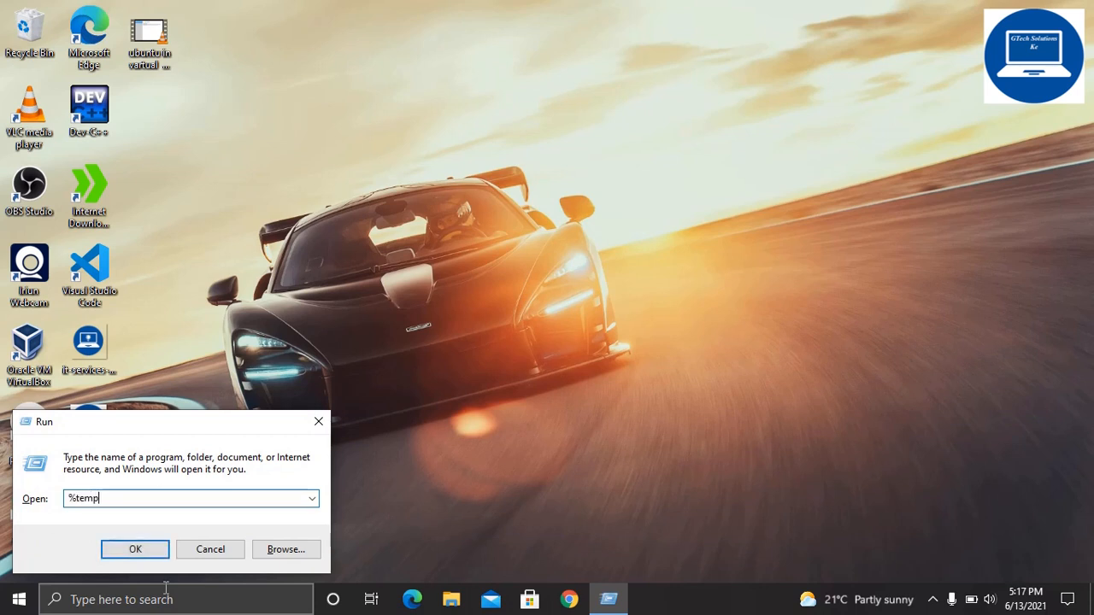
{"action": "type", "text": "%"}
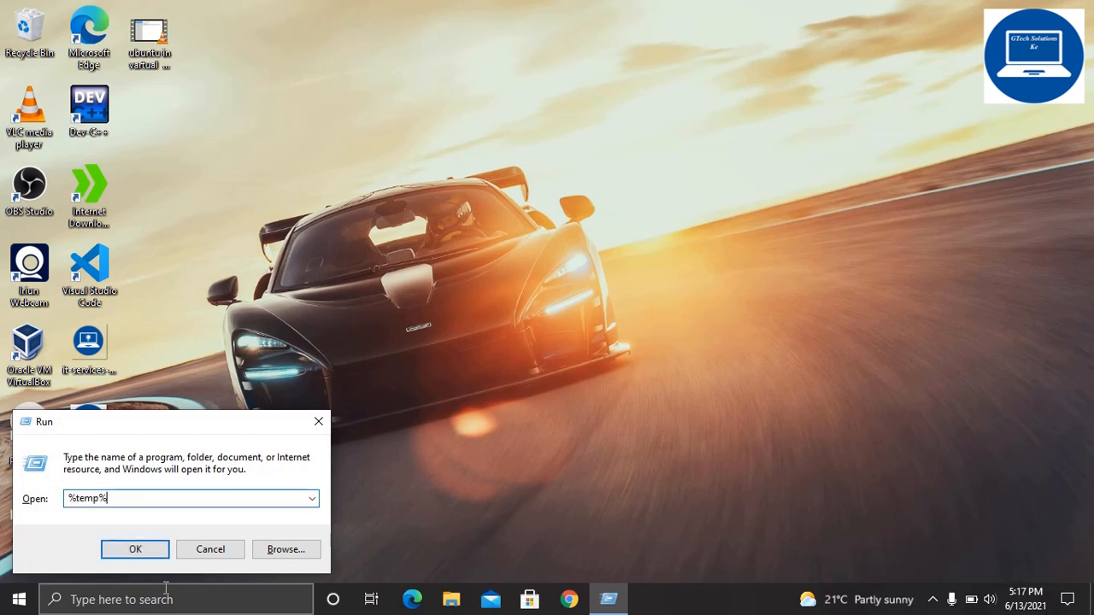
{"action": "left_click", "coordinate": [135, 549]}
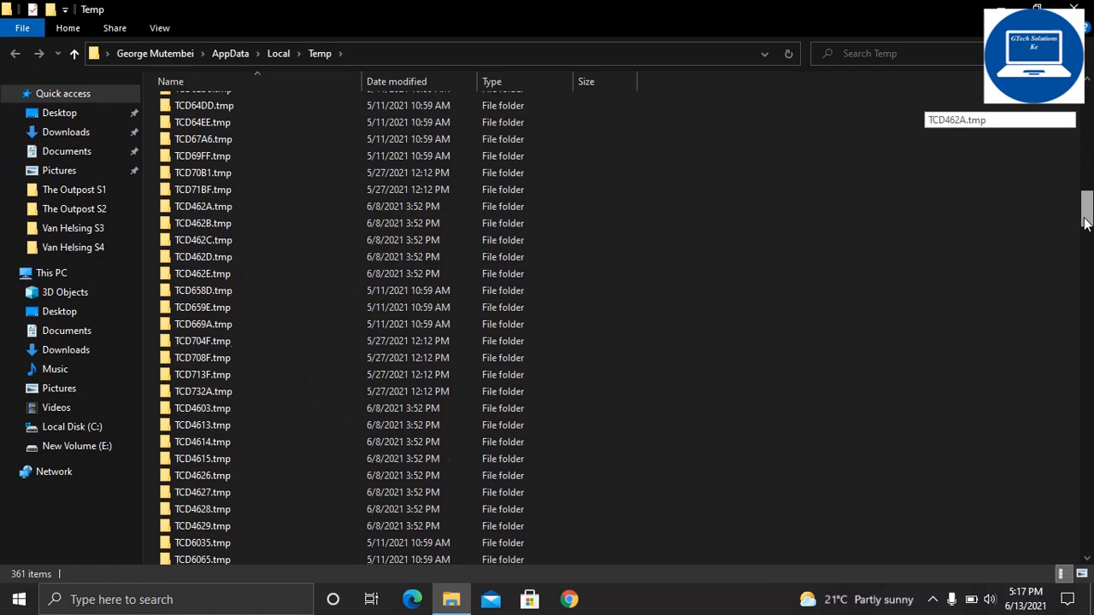
Select and delete all items in the user's Temp folder, skipping every in-use file
{"action": "scroll", "scroll_direction": "down", "scroll_amount": 3}
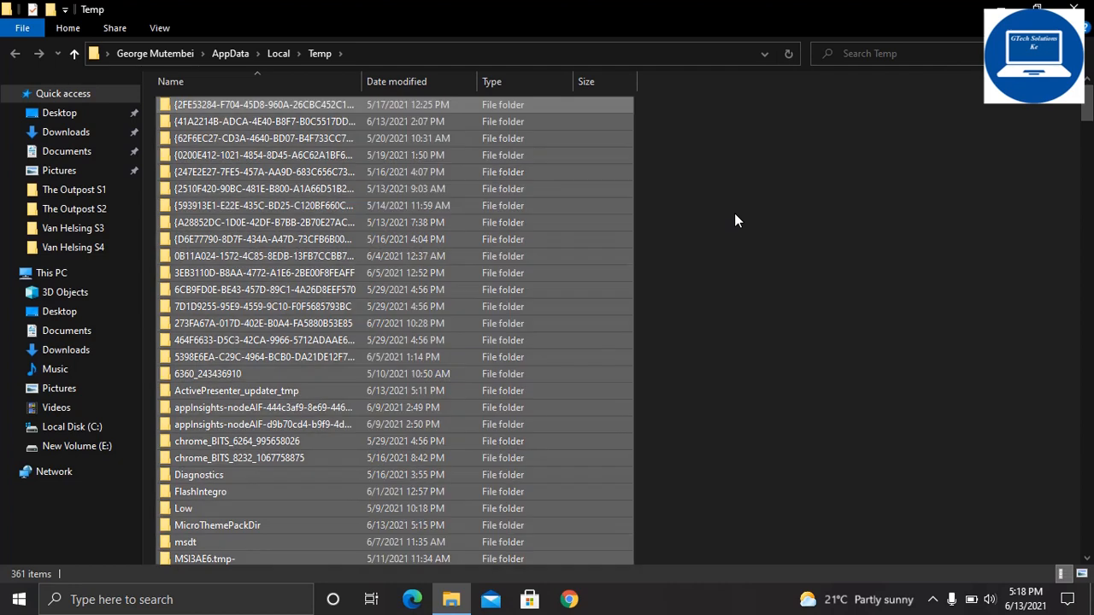
{"action": "key", "text": "ctrl+a"}
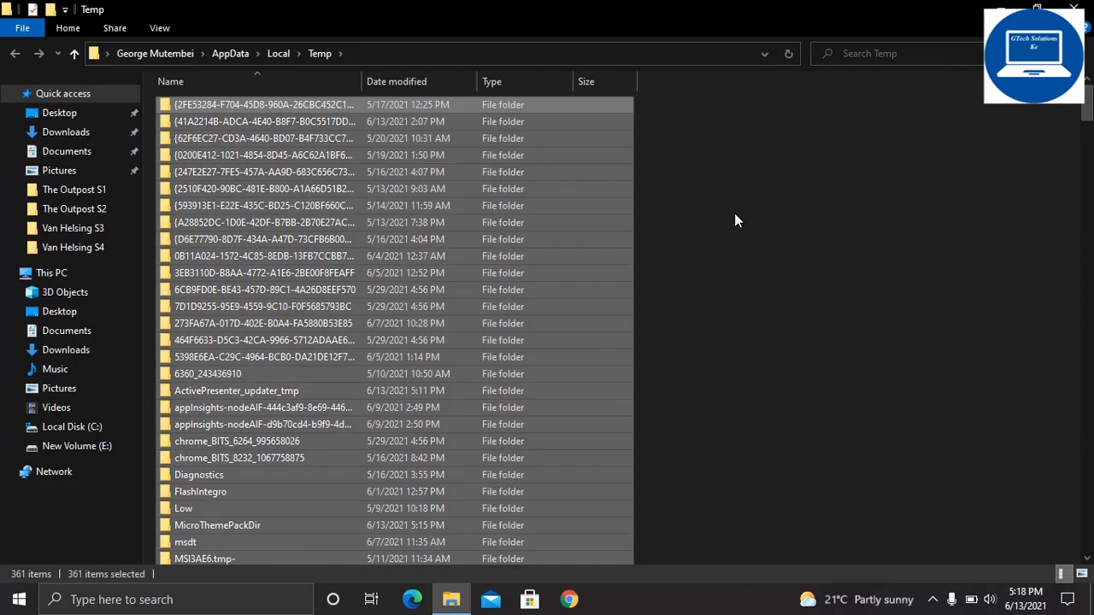
{"action": "key", "text": "Delete"}
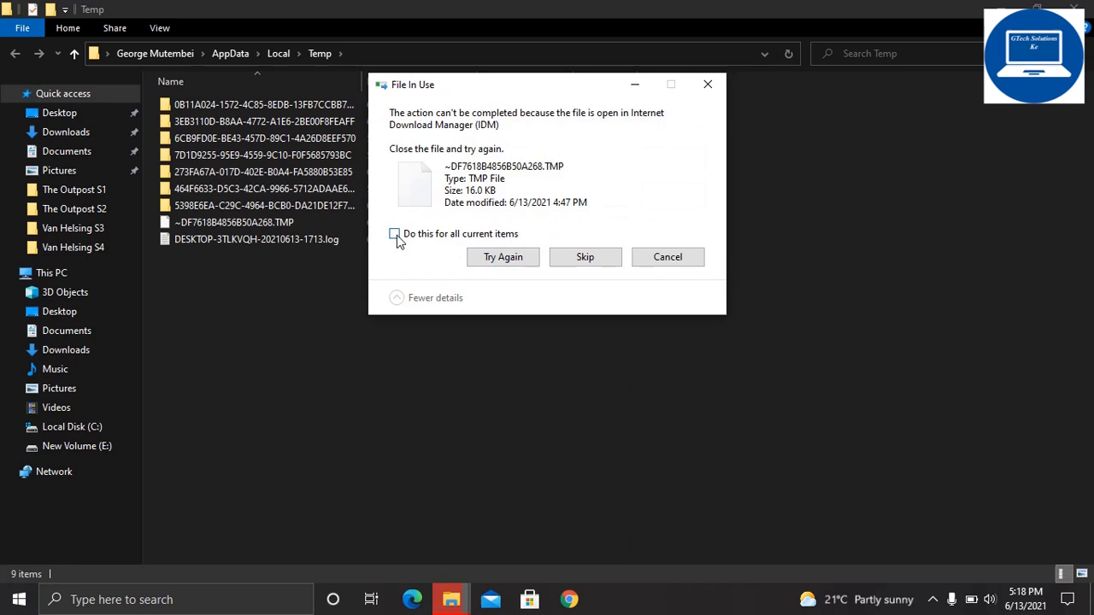
{"action": "left_click", "coordinate": [393, 232]}
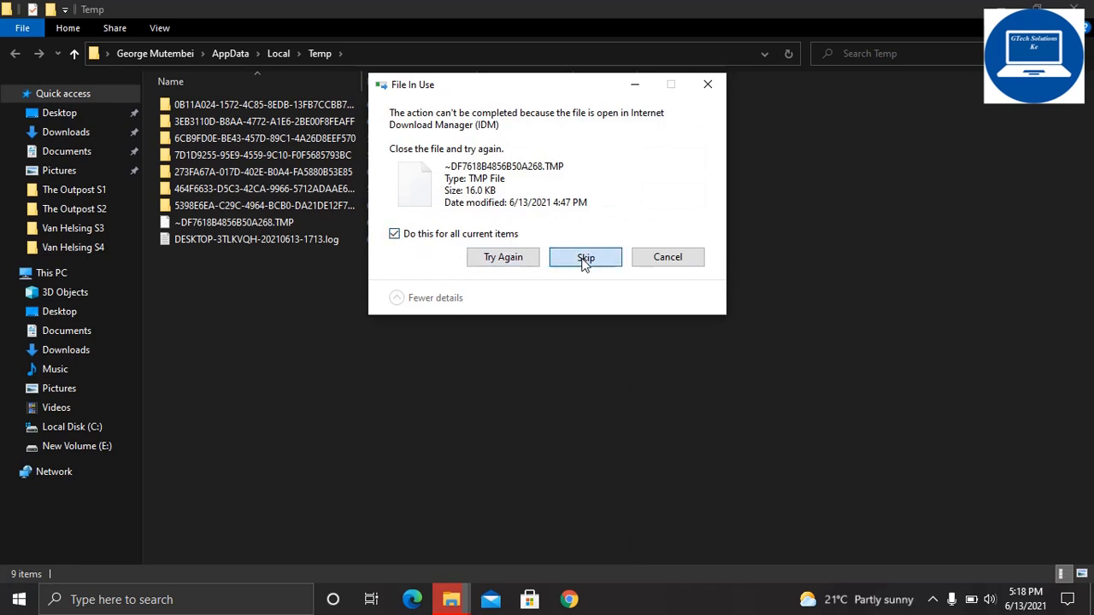
{"action": "left_click", "coordinate": [584, 257]}
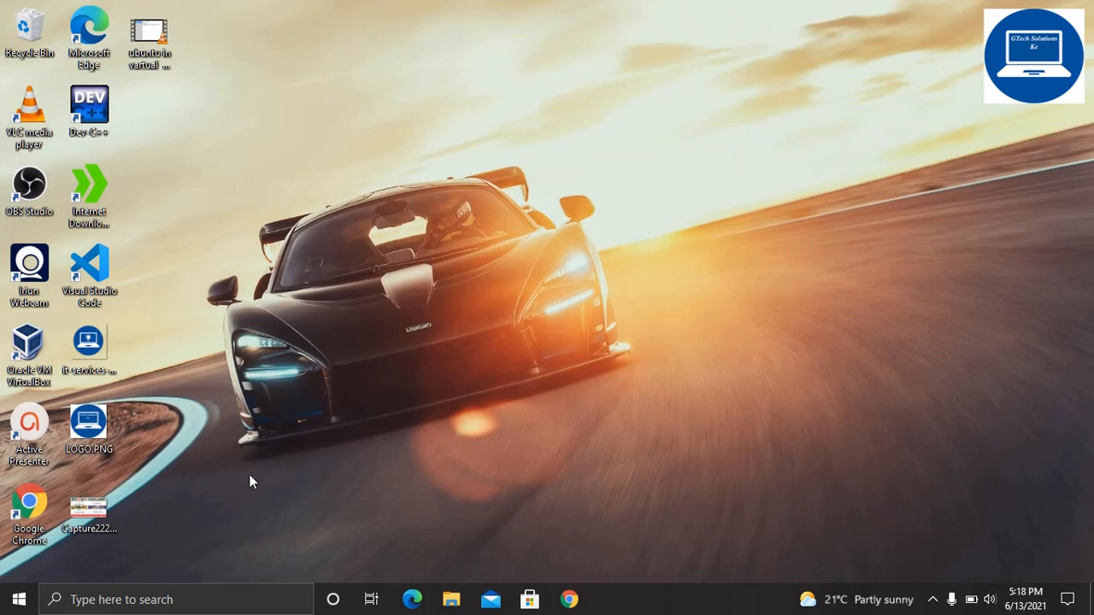
{"action": "mouse_move", "coordinate": [335, 426]}
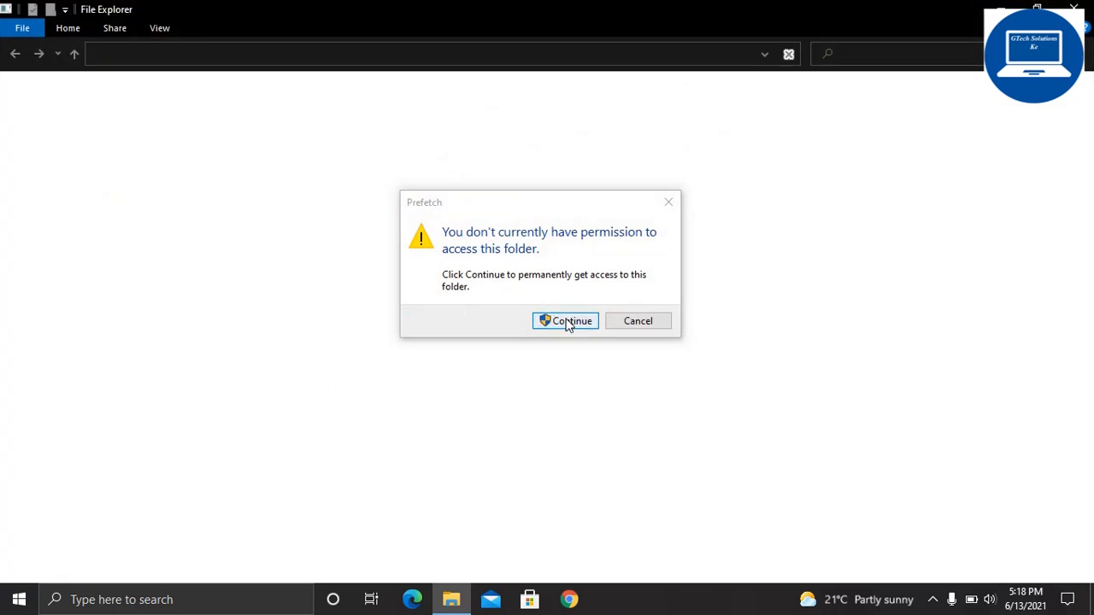
Approve the Prefetch permission prompt with Continue so its 353 items are listed
{"action": "left_click", "coordinate": [564, 322]}
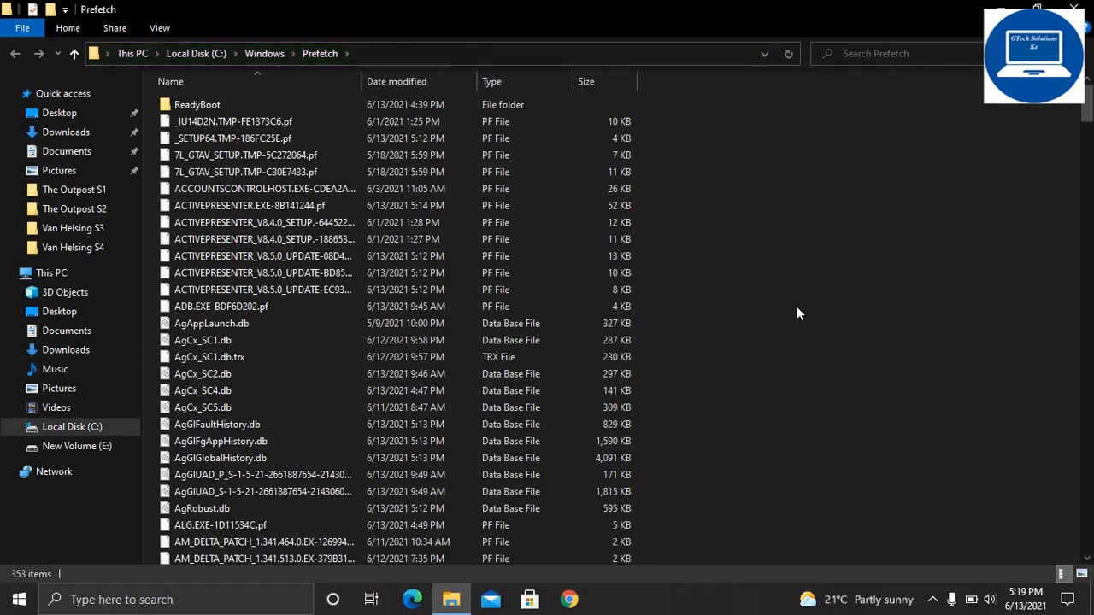
Select and delete all Prefetch items, skipping the file held by SysMain
{"action": "key", "text": "ctrl+a"}
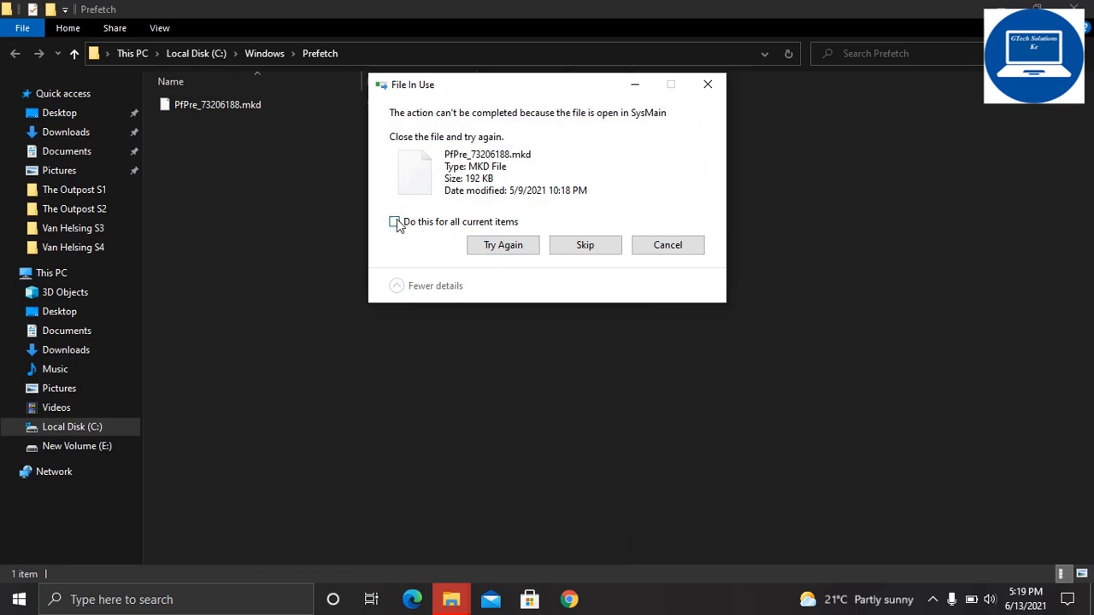
{"action": "left_click", "coordinate": [585, 244]}
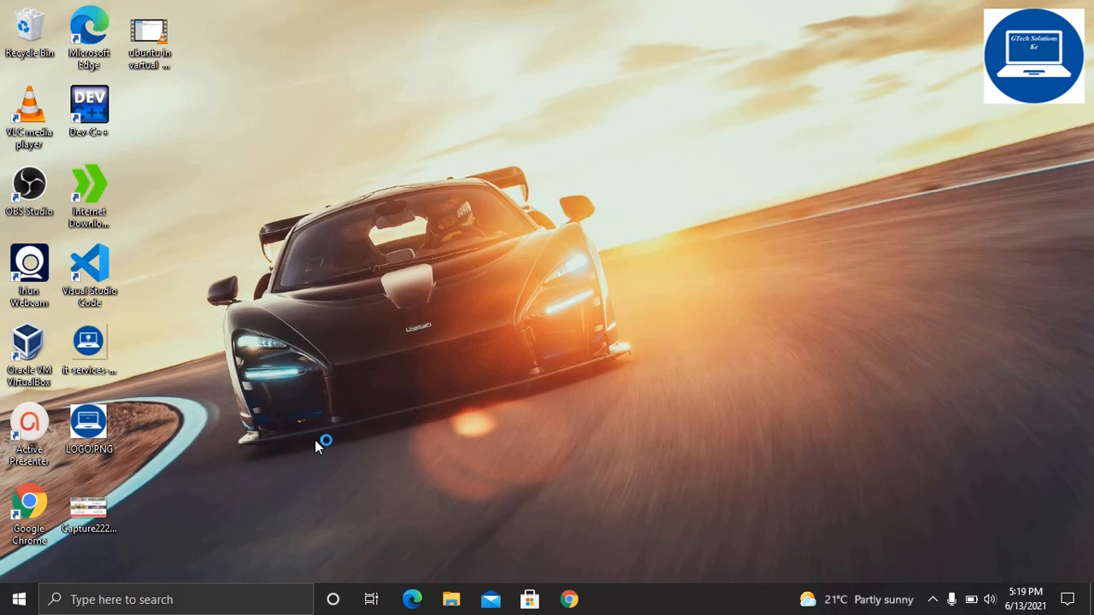
Launch Disk Cleanup as administrator from Start search and start scanning drive C
{"action": "left_click", "coordinate": [19, 599]}
{"action": "type", "text": "disk"}
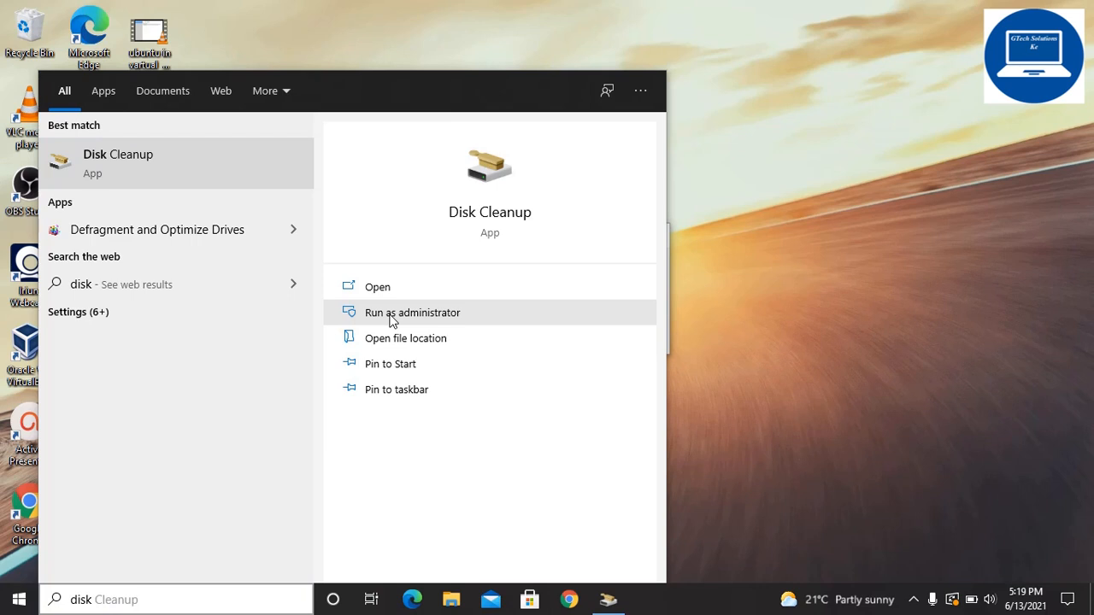
{"action": "left_click", "coordinate": [412, 311]}
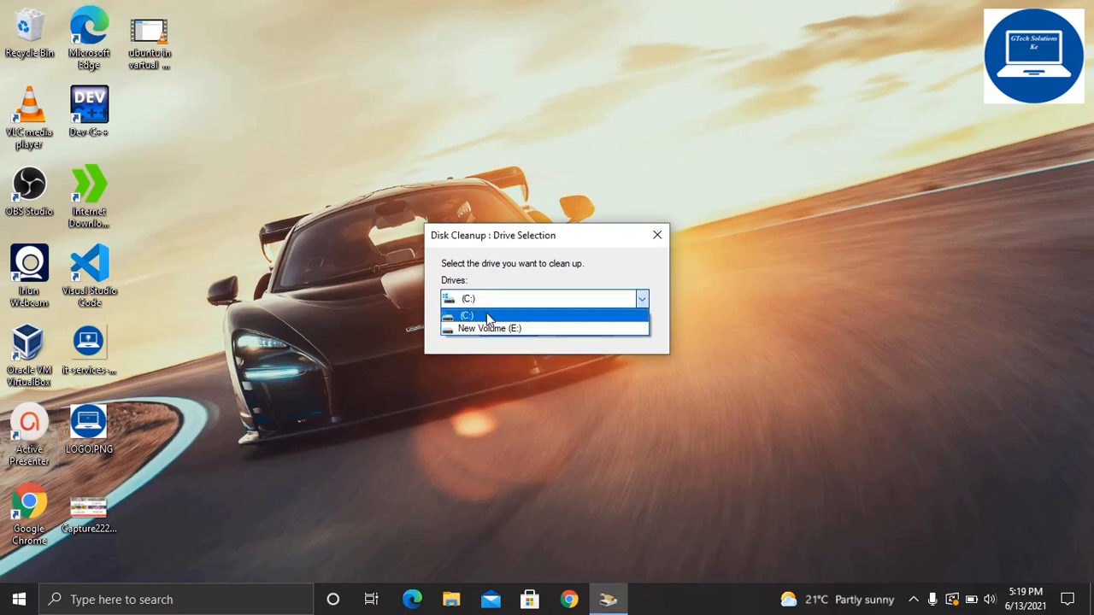
{"action": "left_click", "coordinate": [657, 236]}
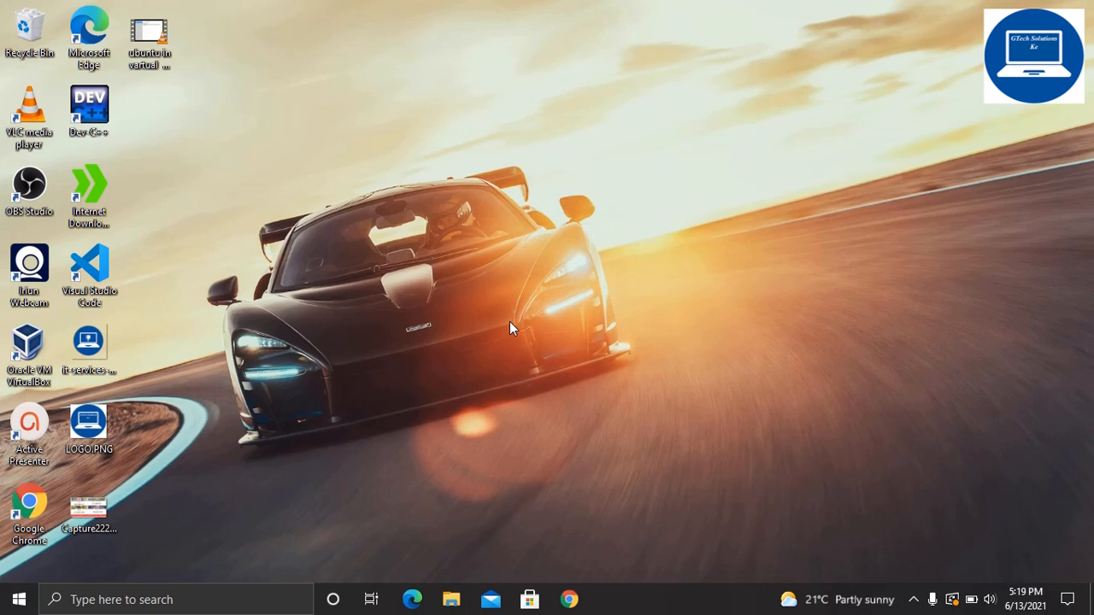
{"action": "mouse_move", "coordinate": [612, 462]}
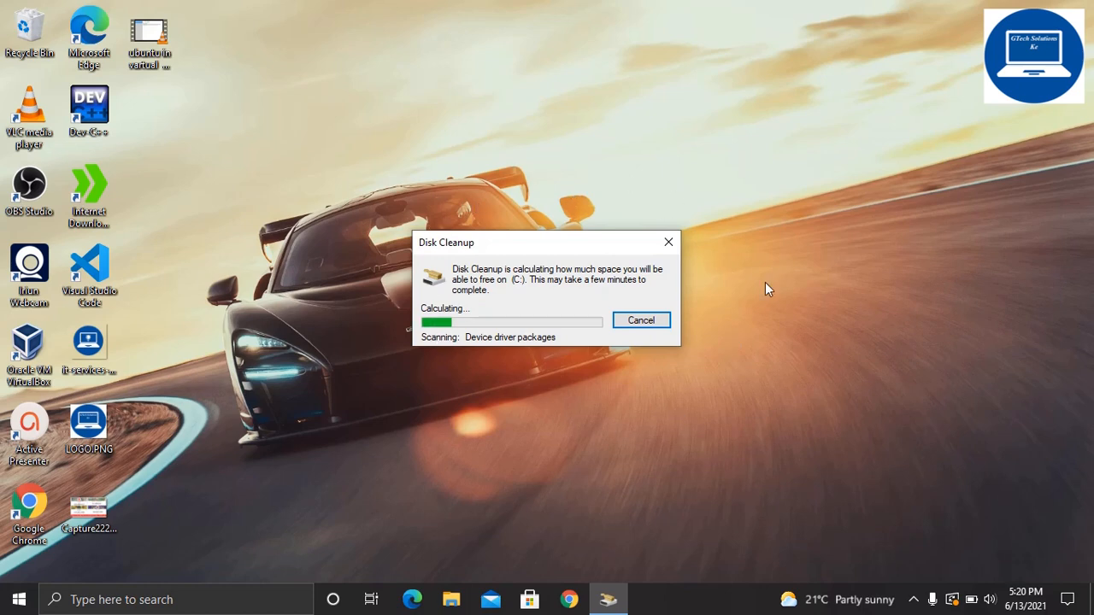
{"action": "mouse_move", "coordinate": [465, 160]}
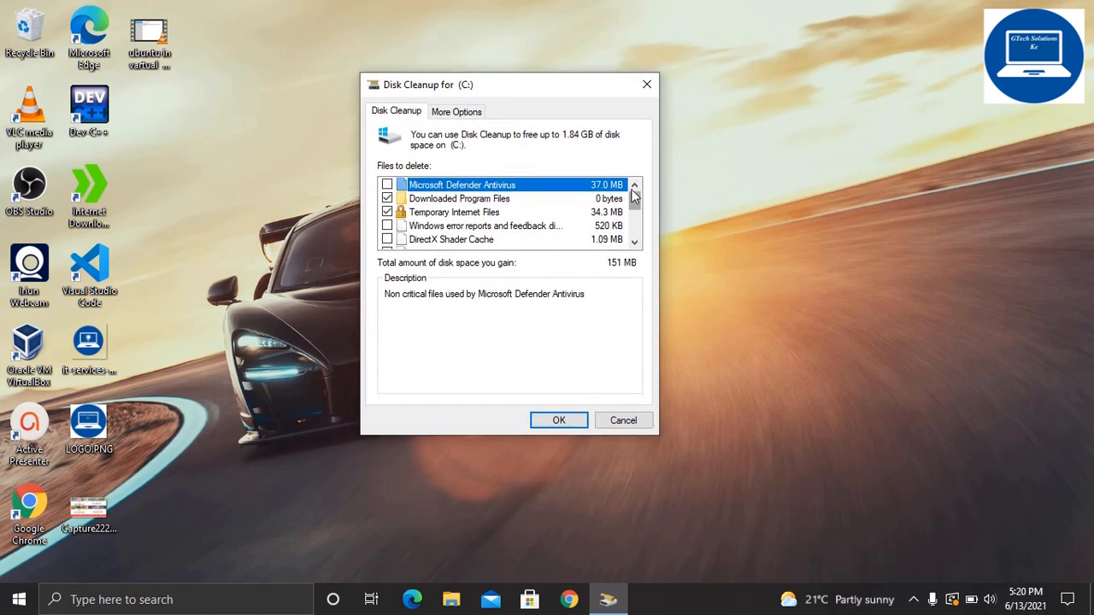
{"action": "mouse_move", "coordinate": [632, 195]}
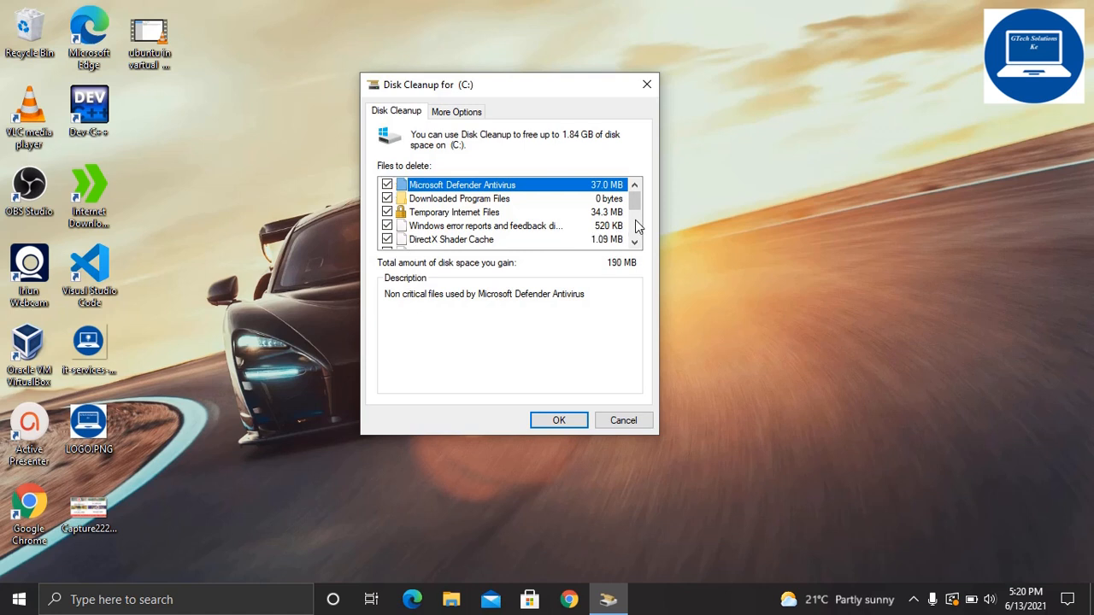
Tick Delivery Optimization Files, Temporary Windows installation files, Recycle Bin and Temporary files, reaching 1.84 GB
{"action": "scroll", "scroll_direction": "down", "scroll_amount": 3}
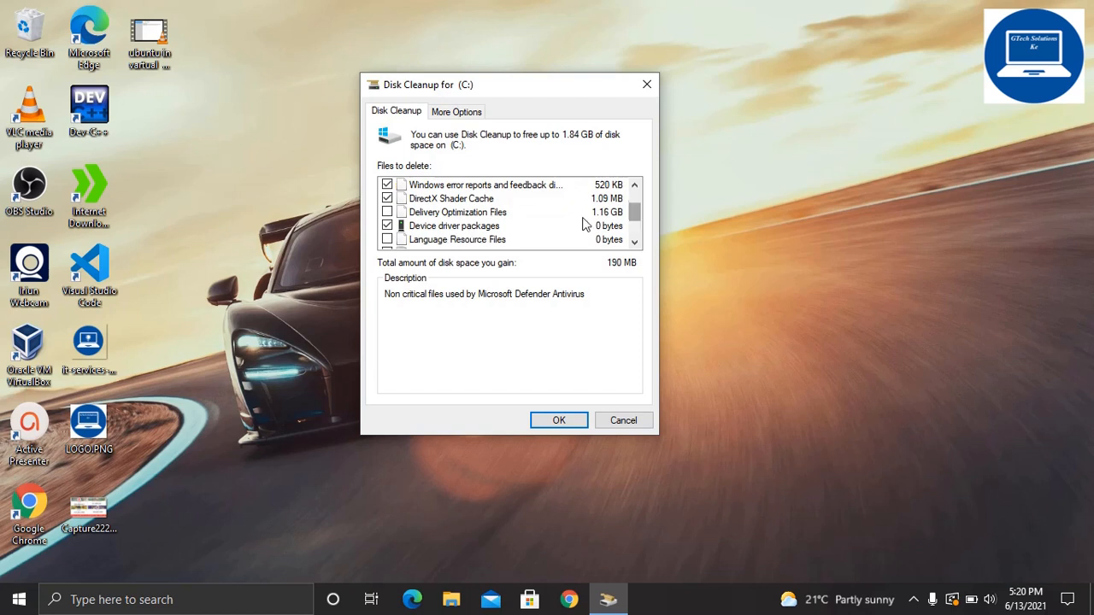
{"action": "left_click", "coordinate": [386, 212]}
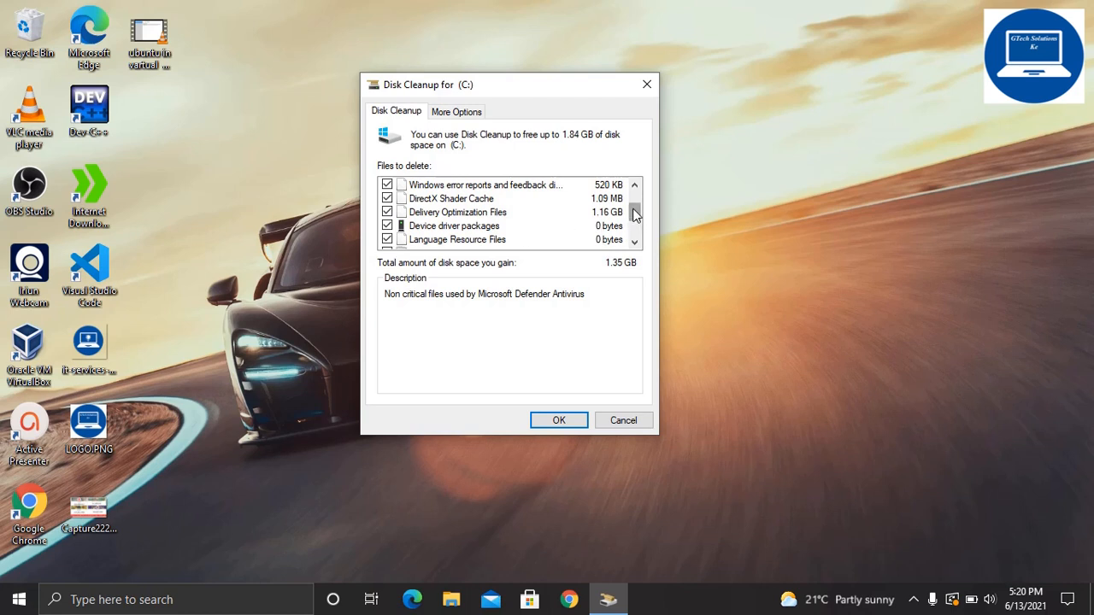
{"action": "scroll", "scroll_direction": "down", "scroll_amount": 3}
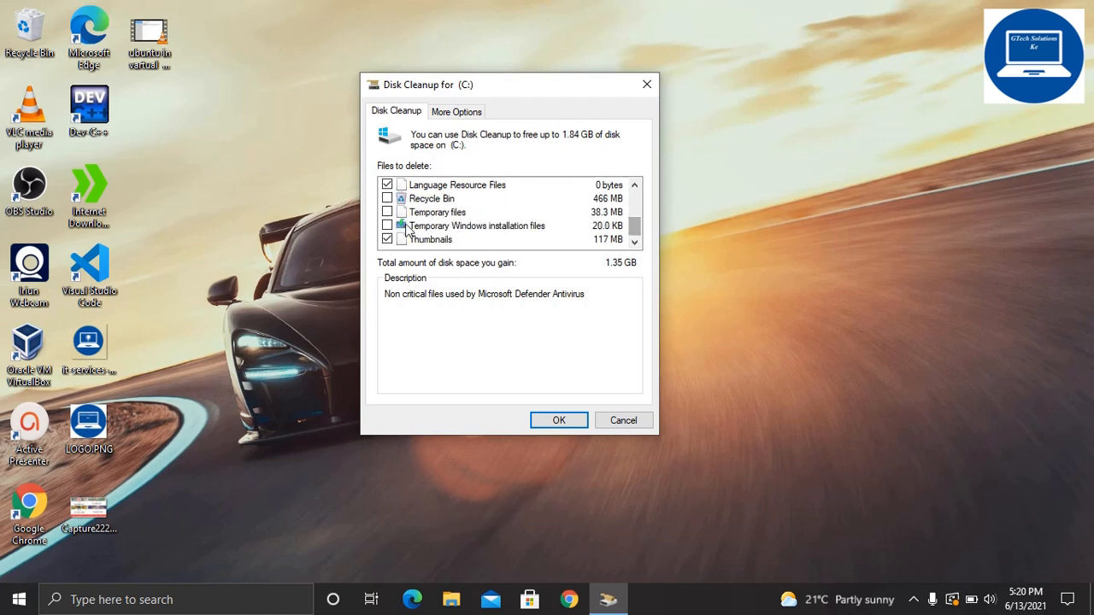
{"action": "left_click", "coordinate": [386, 225]}
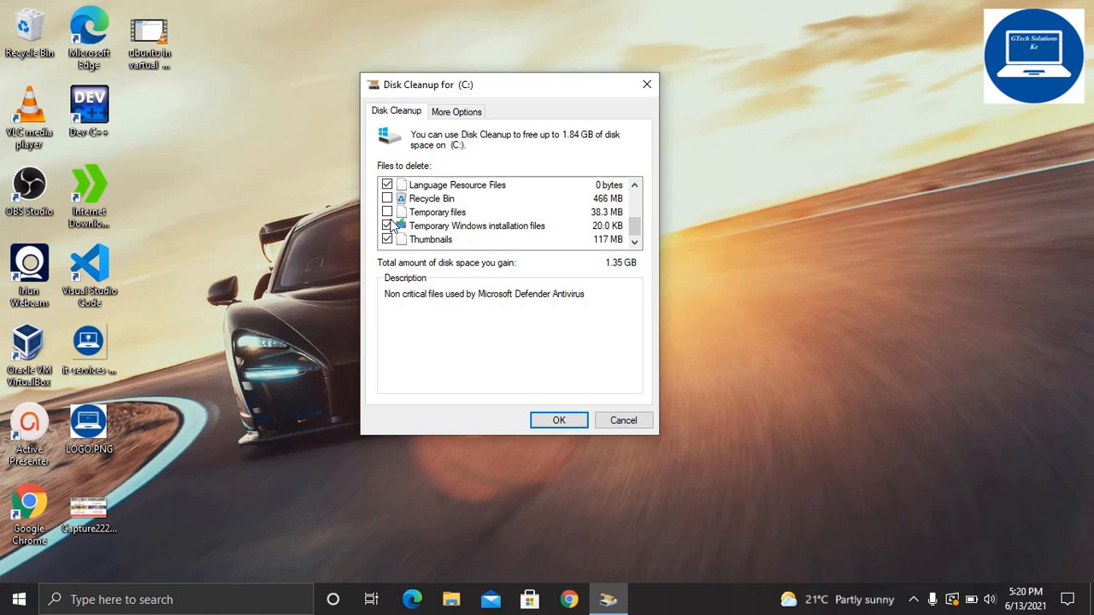
{"action": "left_click", "coordinate": [386, 212]}
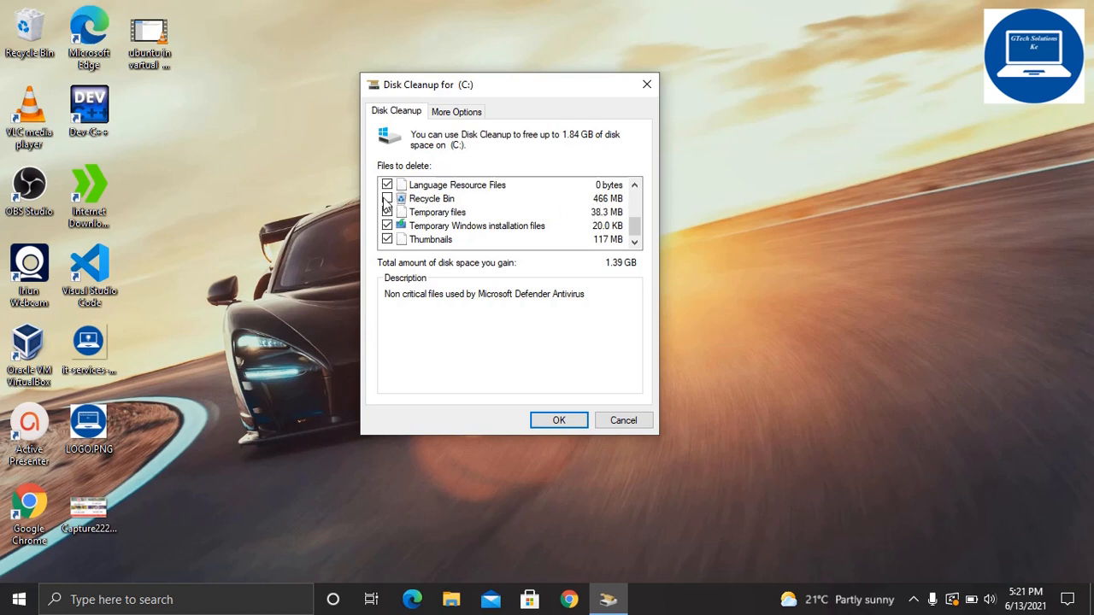
{"action": "left_click", "coordinate": [386, 198]}
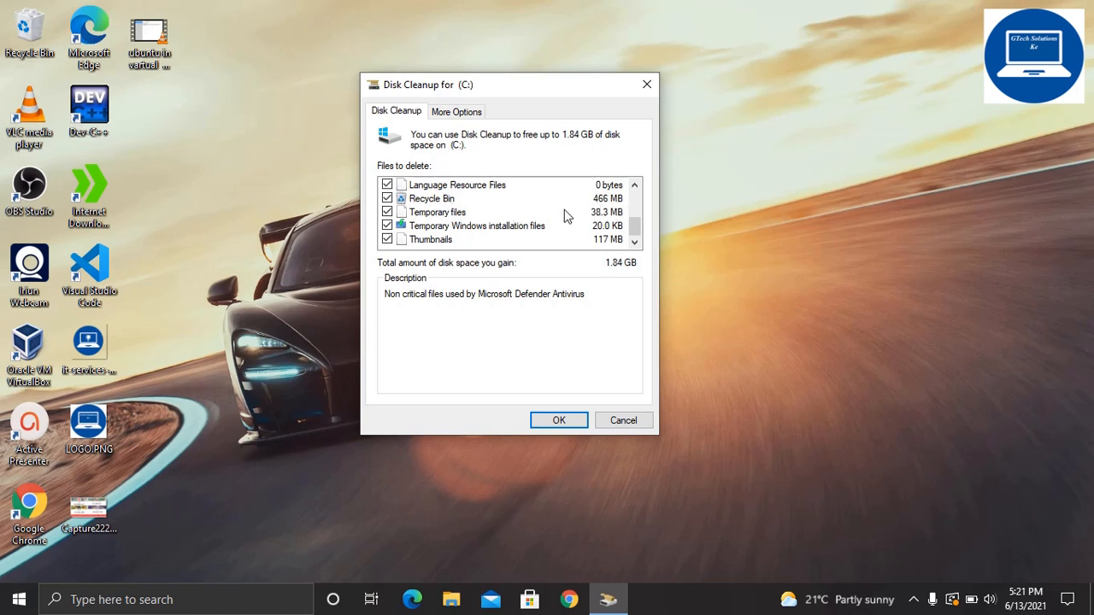
{"action": "scroll", "scroll_direction": "up", "scroll_amount": 3}
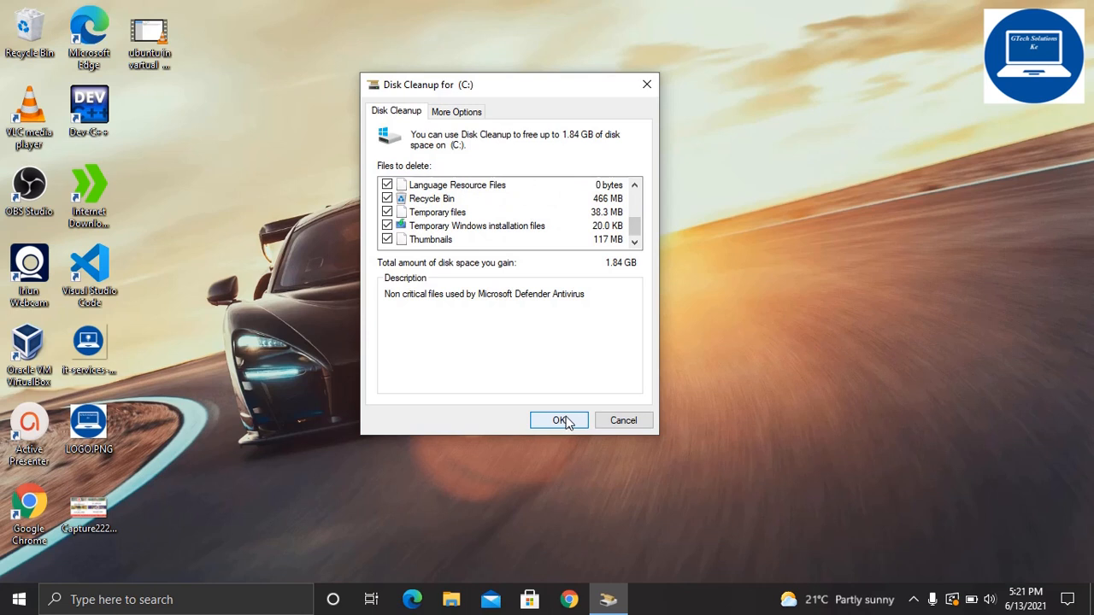
Confirm OK and Delete Files so Disk Cleanup permanently removes the chosen categories from drive C
{"action": "left_click", "coordinate": [559, 421]}
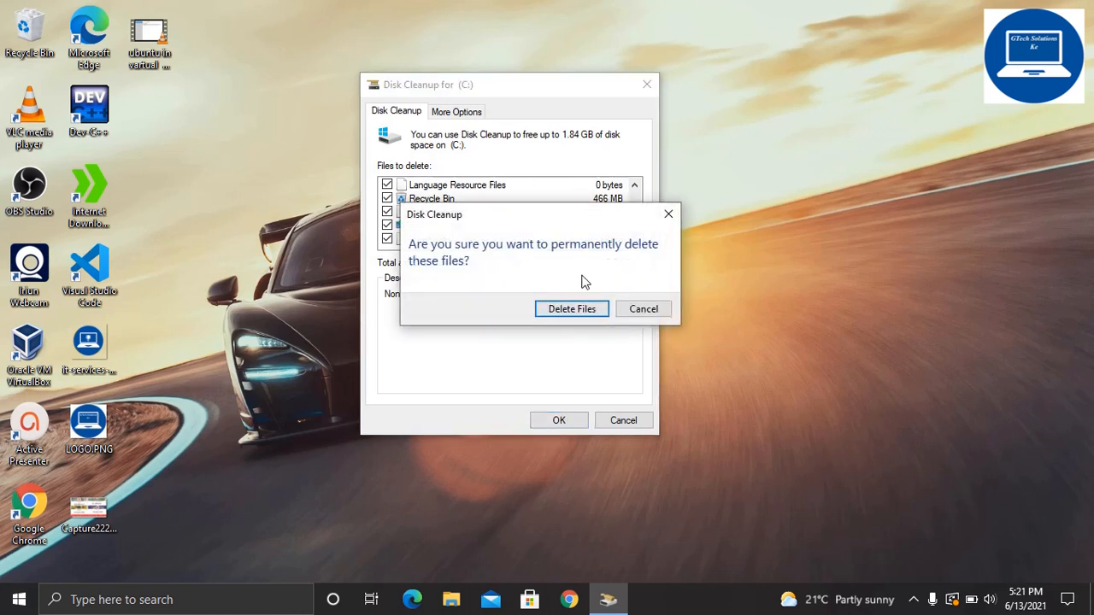
{"action": "mouse_move", "coordinate": [562, 263]}
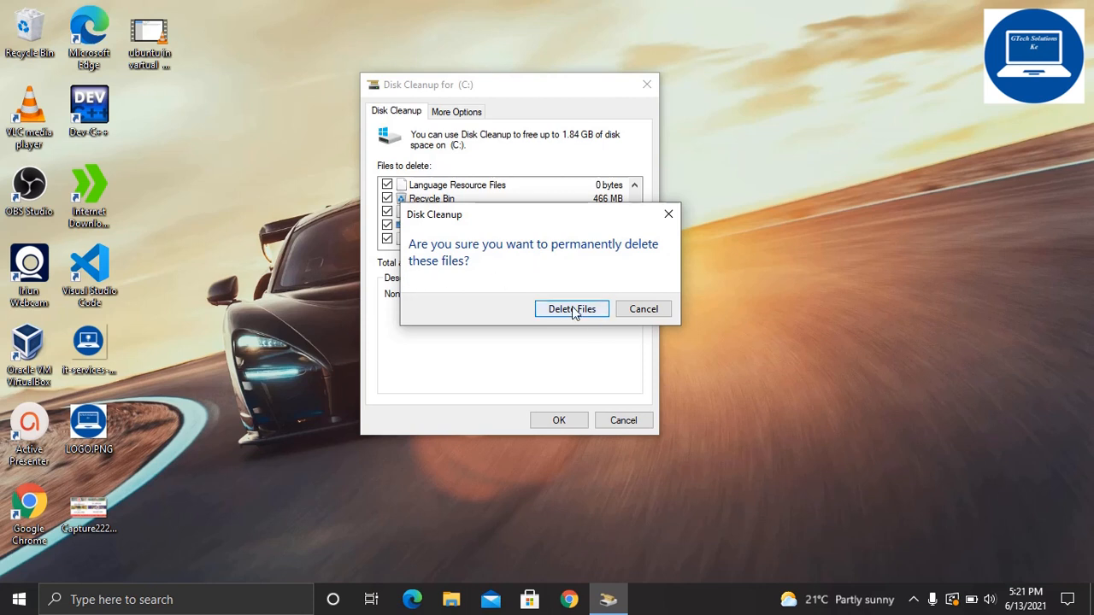
{"action": "left_click", "coordinate": [571, 307]}
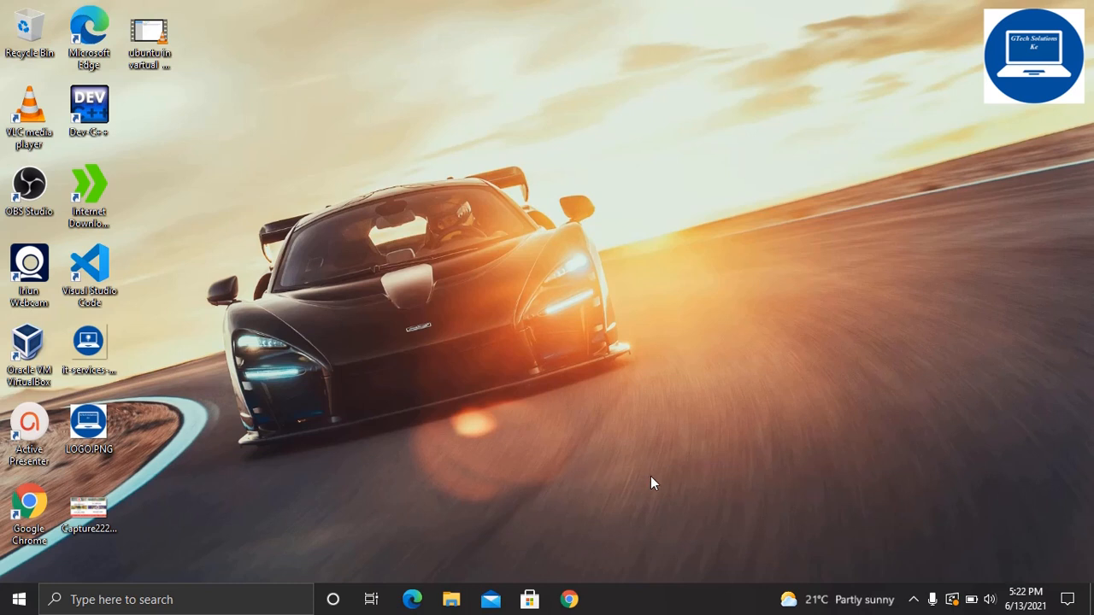
{"action": "mouse_move", "coordinate": [615, 406]}
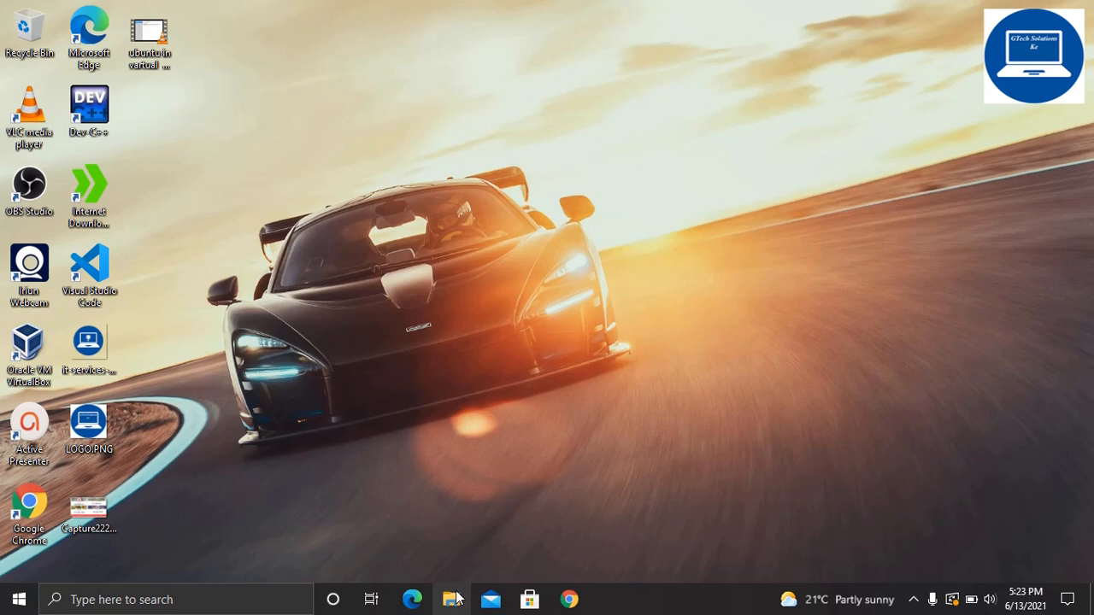
{"action": "mouse_move", "coordinate": [504, 412]}
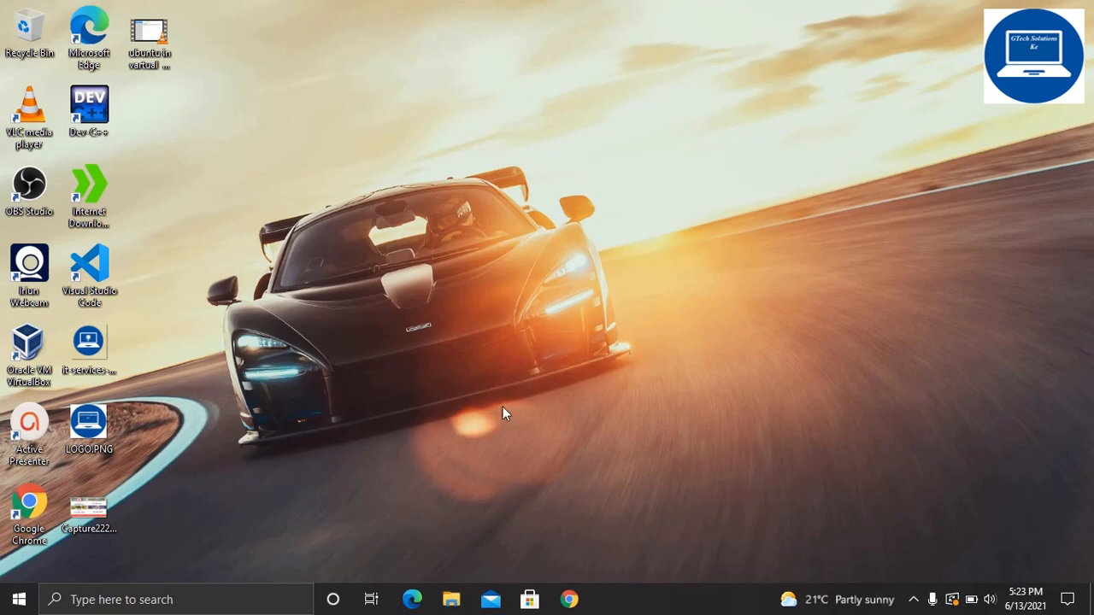
Browse Local Disk (C:) into the Windows folder and scroll to the SoftwareDistribution folder
{"action": "left_click", "coordinate": [451, 598]}
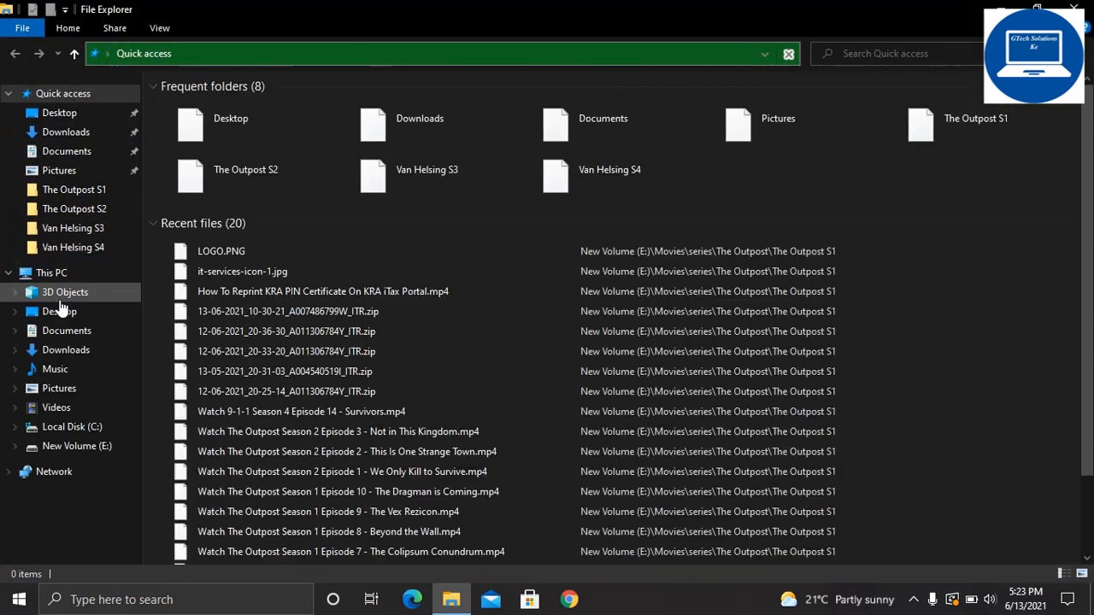
{"action": "left_click", "coordinate": [72, 428]}
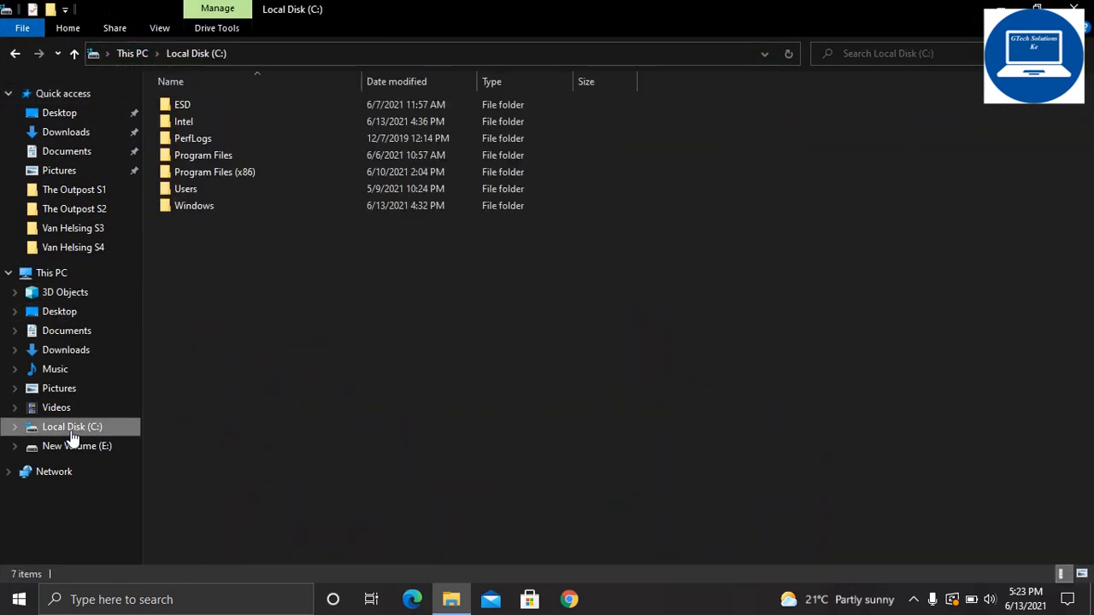
{"action": "left_click", "coordinate": [195, 205]}
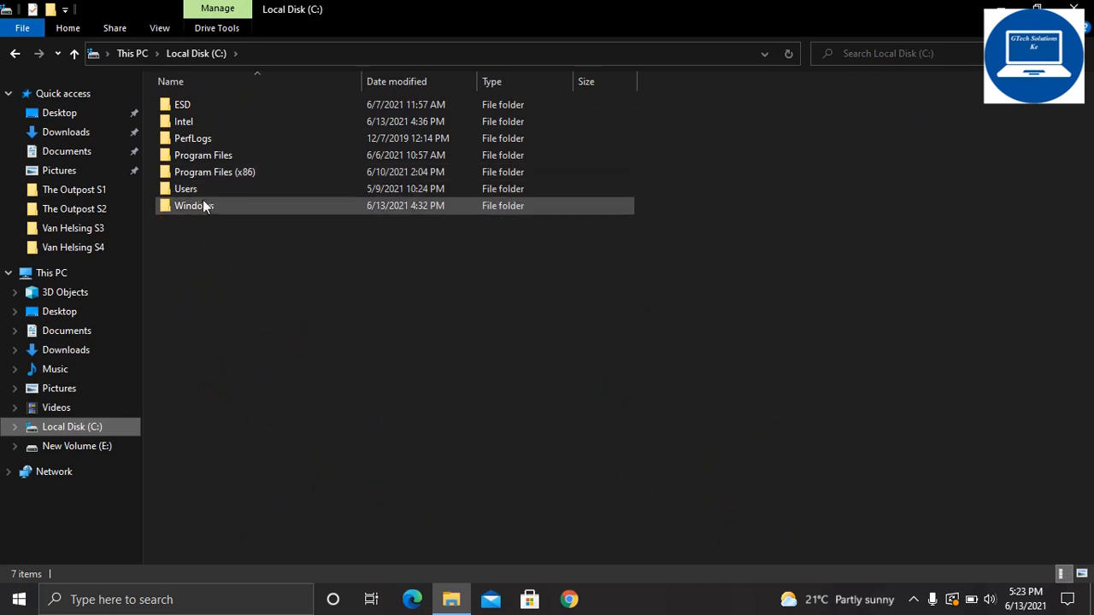
{"action": "double_click", "coordinate": [193, 205]}
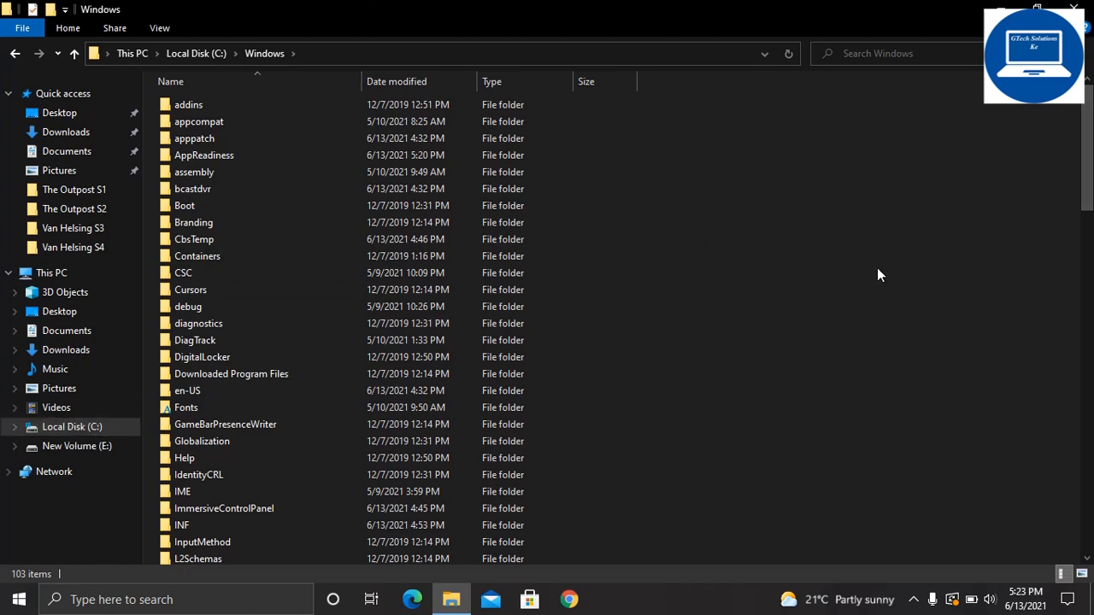
{"action": "scroll", "scroll_direction": "down", "scroll_amount": 3}
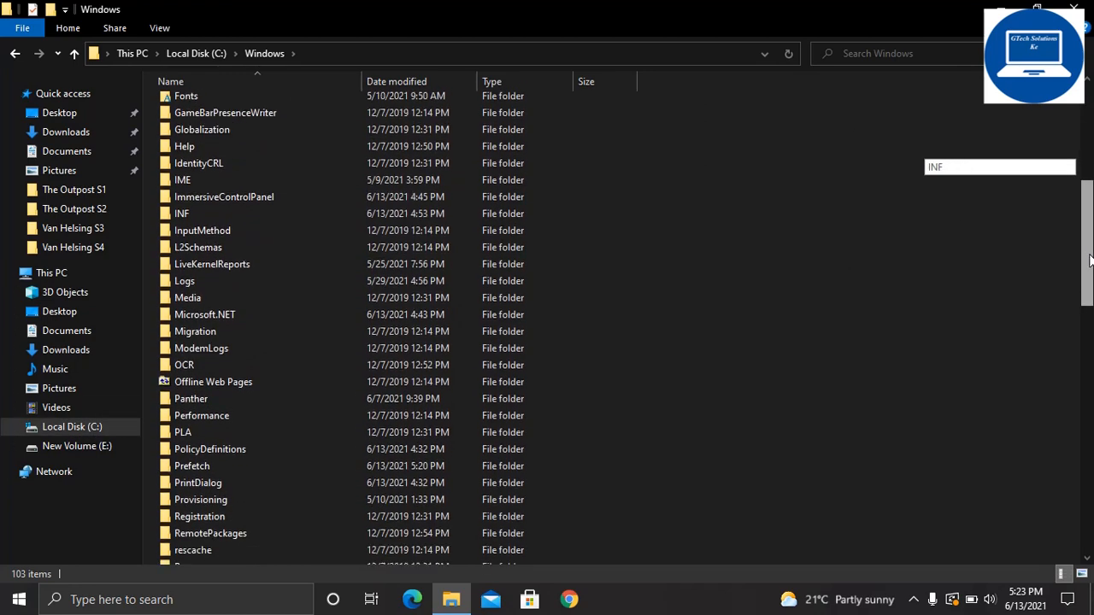
{"action": "scroll", "scroll_direction": "down", "scroll_amount": 3}
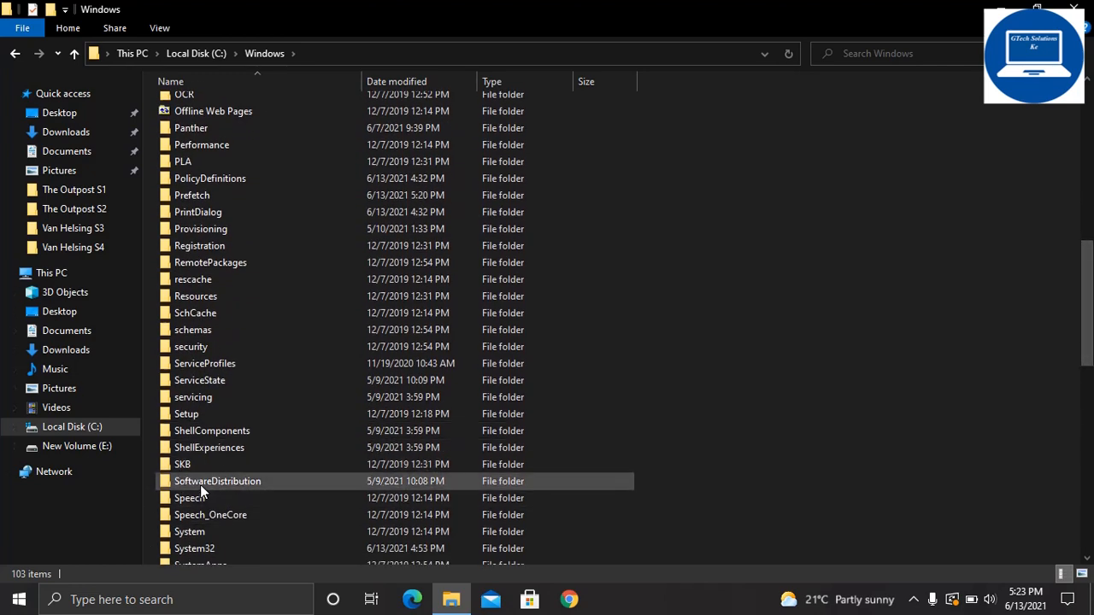
Select all SoftwareDistribution contents (about 737 MB), review their Properties, and begin deleting them
{"action": "double_click", "coordinate": [217, 482]}
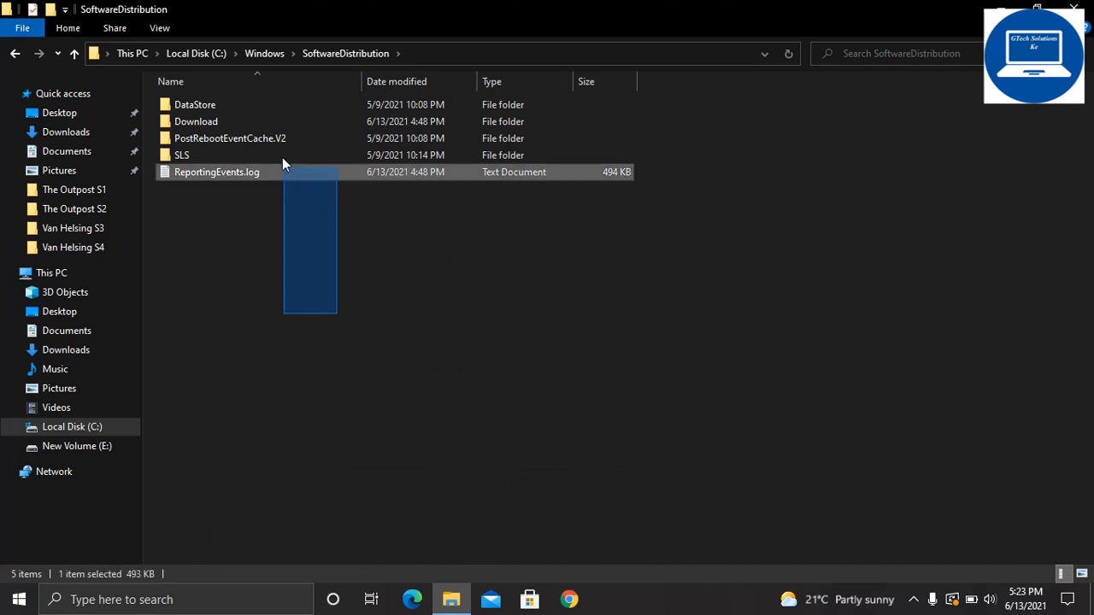
{"action": "key", "text": "ctrl+a"}
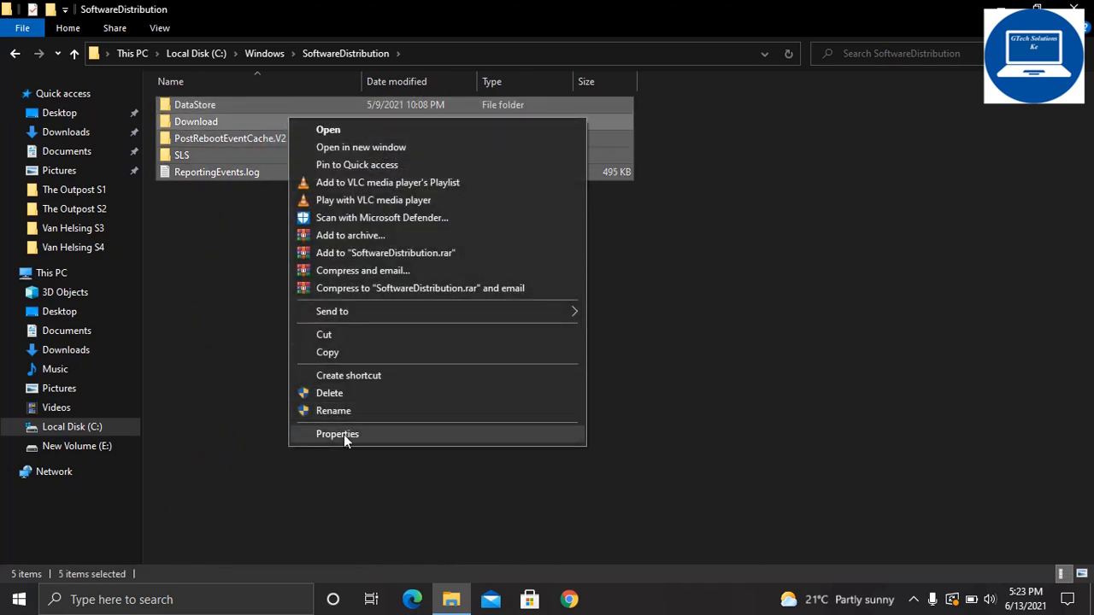
{"action": "left_click", "coordinate": [337, 434]}
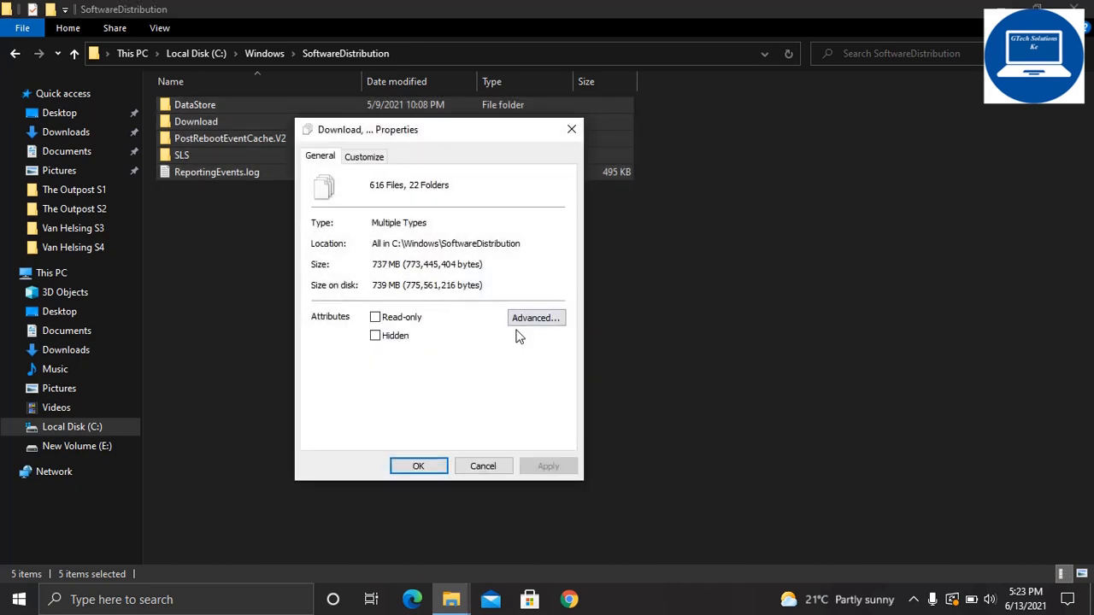
{"action": "mouse_move", "coordinate": [482, 465]}
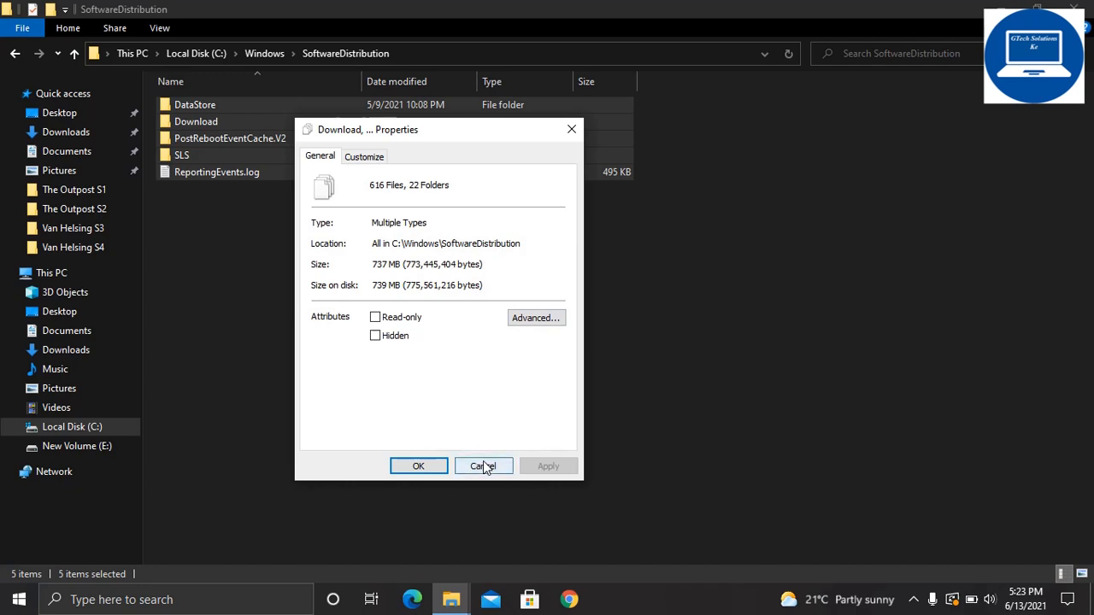
{"action": "left_click", "coordinate": [482, 465]}
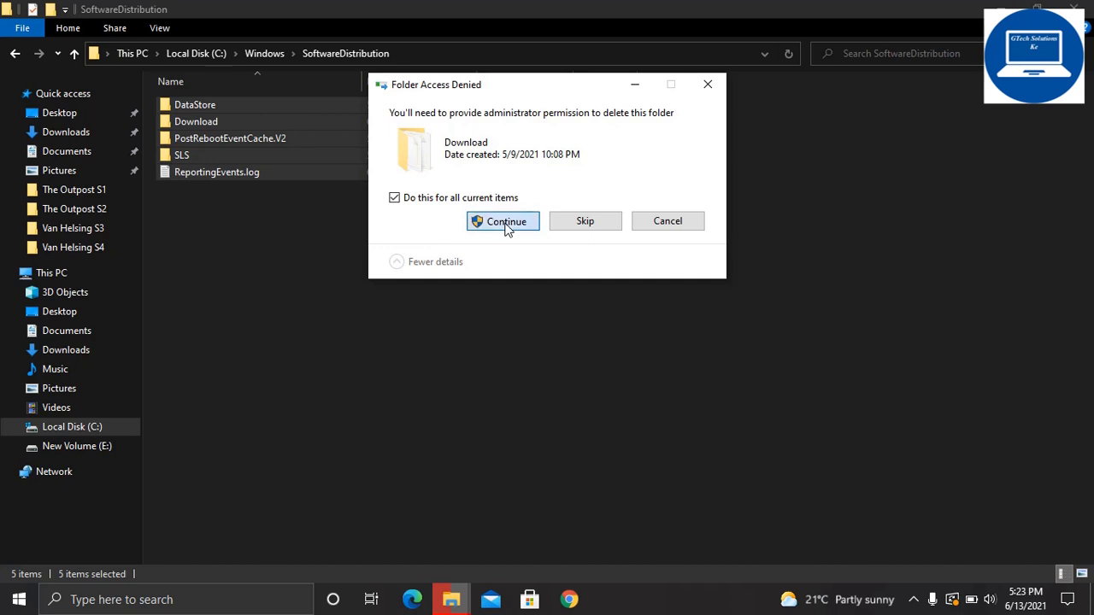
Grant administrator permission and retry for all in-use items so the 1,237 items go to the Recycle Bin
{"action": "left_click", "coordinate": [502, 221]}
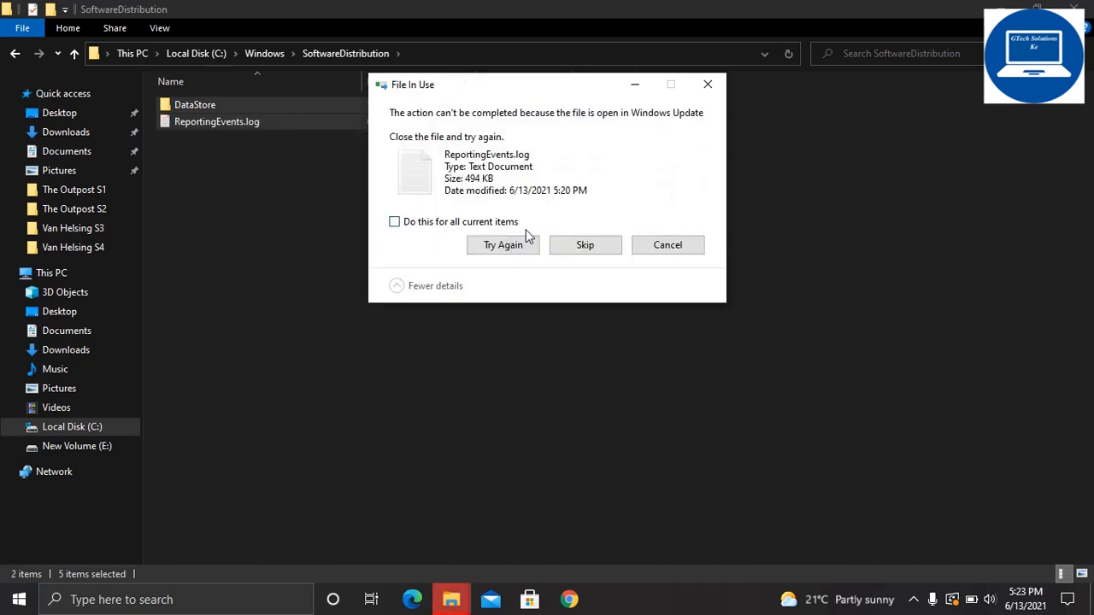
{"action": "left_click", "coordinate": [393, 222]}
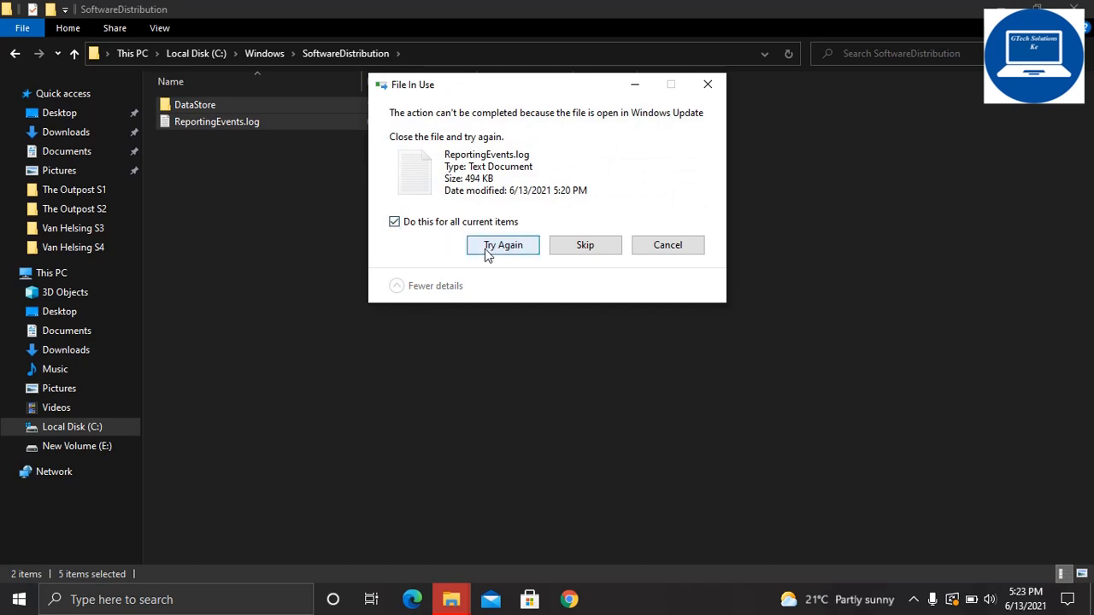
{"action": "left_click", "coordinate": [503, 244]}
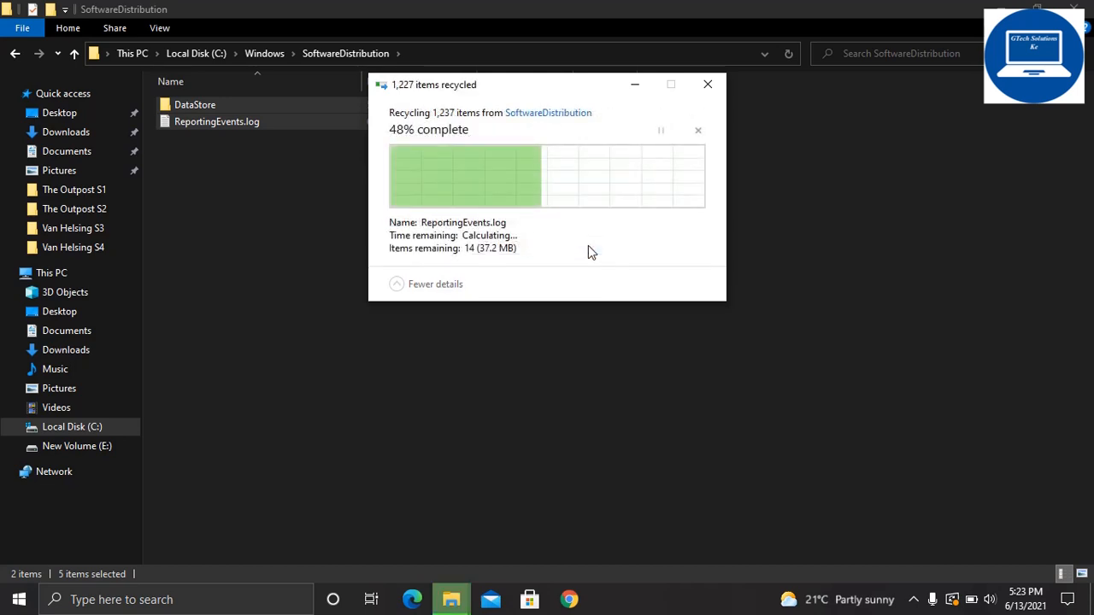